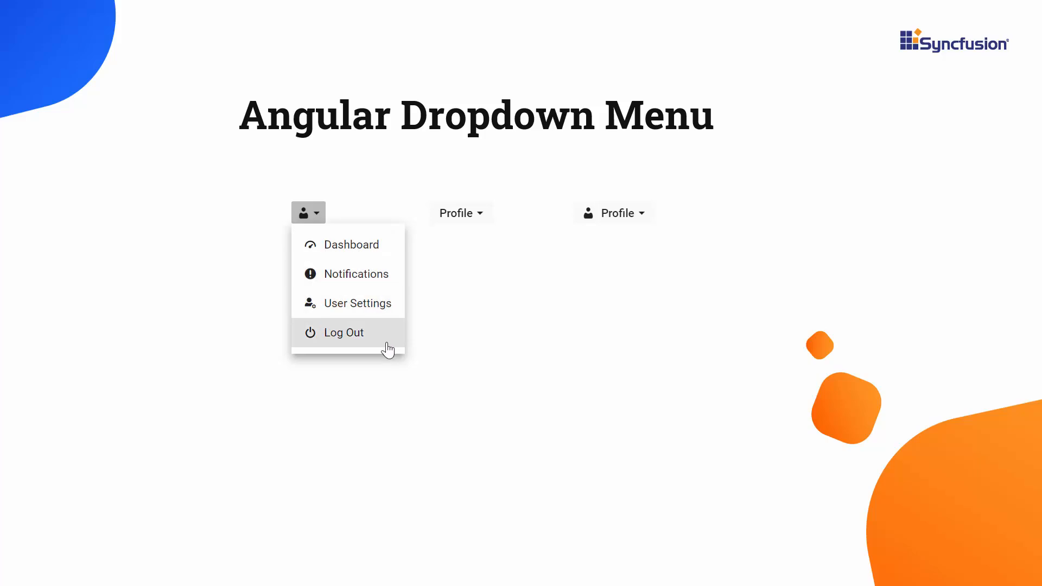
mouse_move(432, 326)
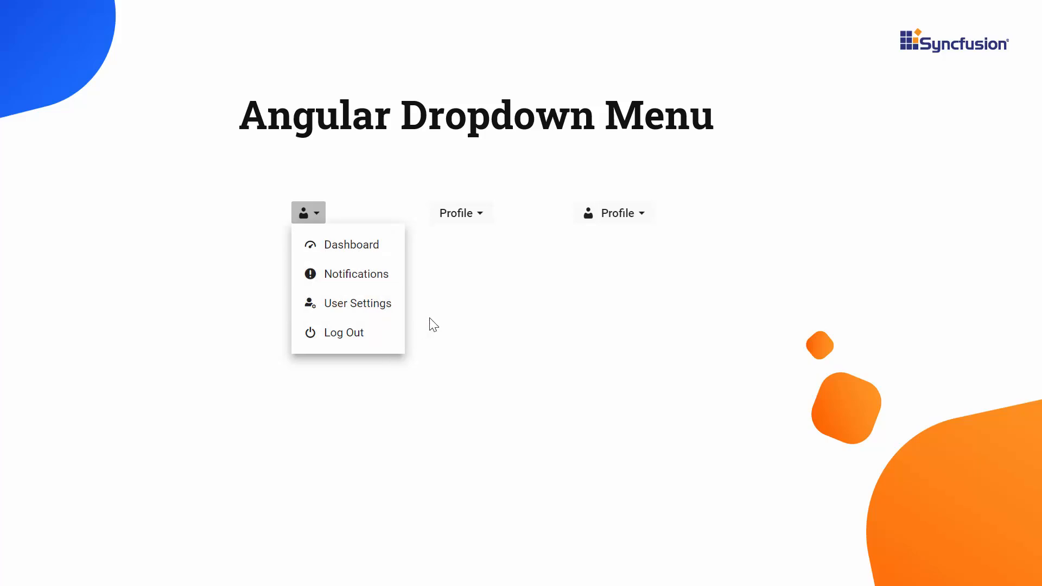
- Open the text-only Profile dropdown to show Dashboard, Notifications, User Settings and Log Out
click(457, 213)
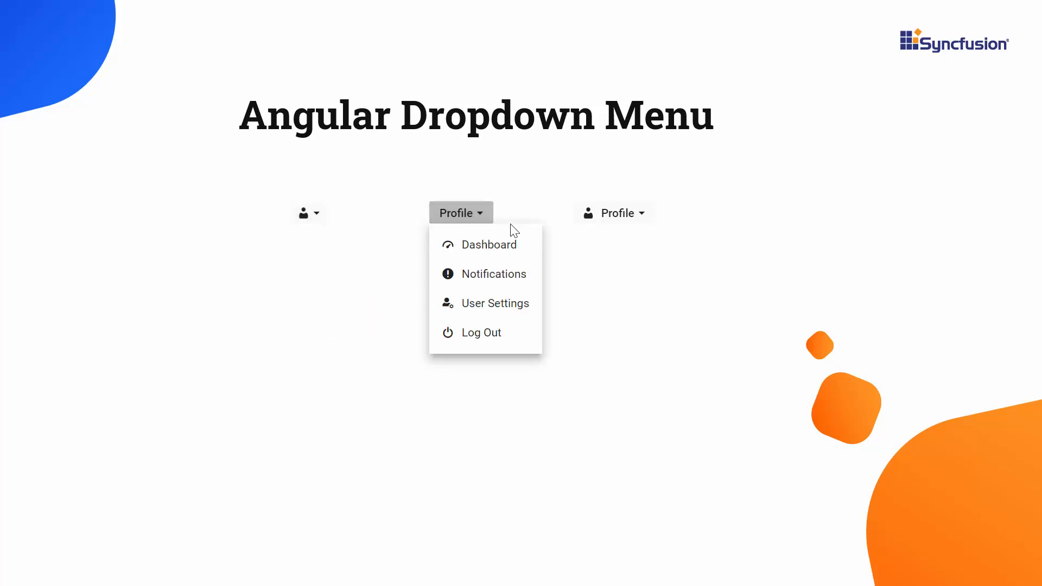
mouse_move(481, 332)
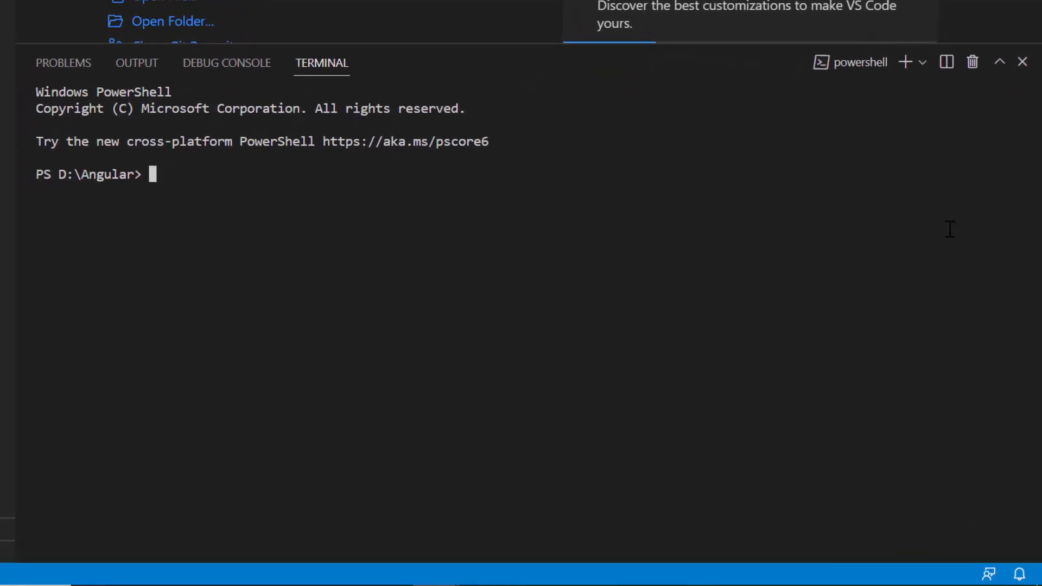
text(npm instal)
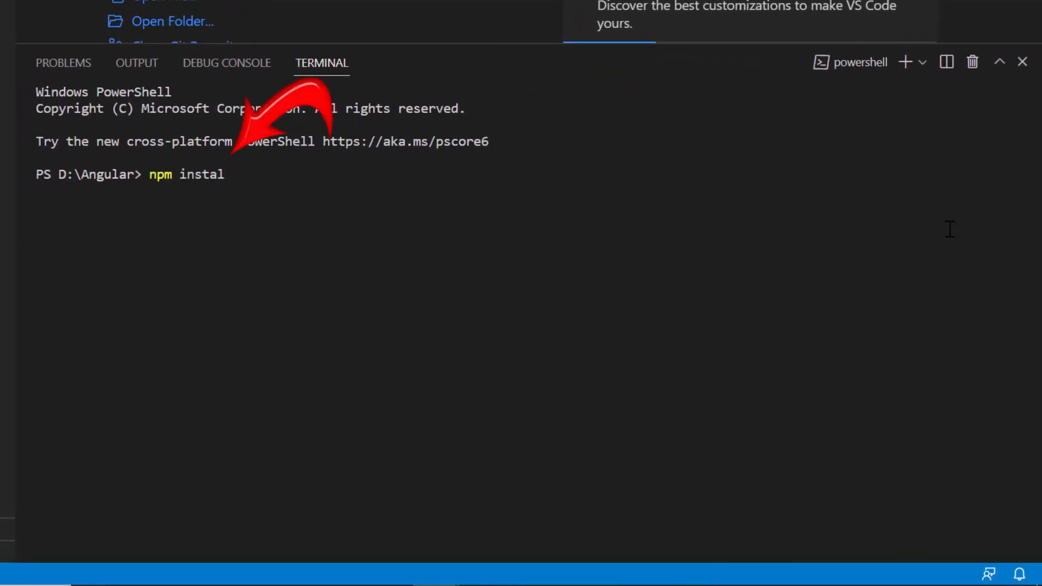
text(l -g)
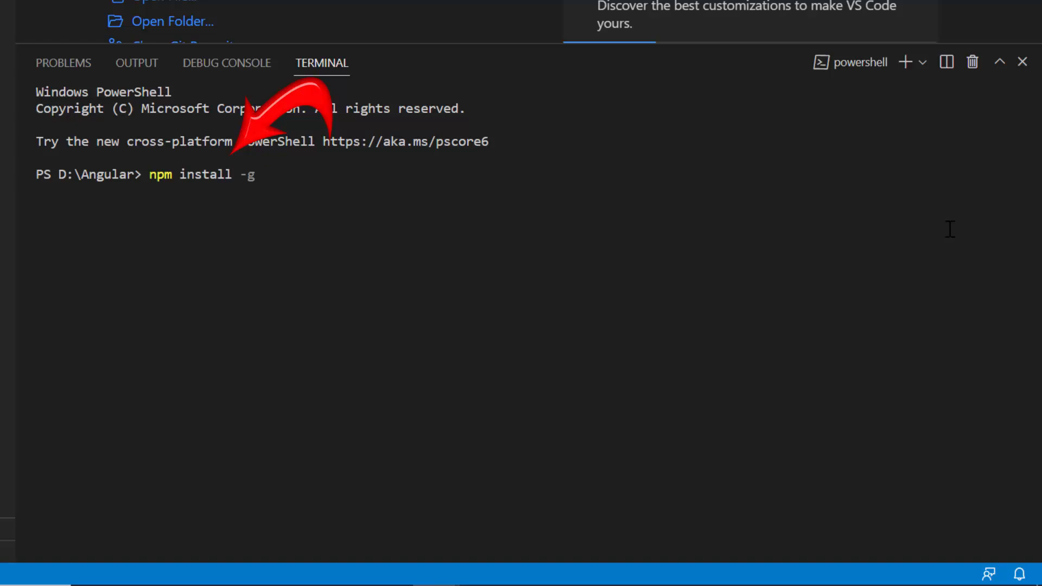
text(@angular/cli)
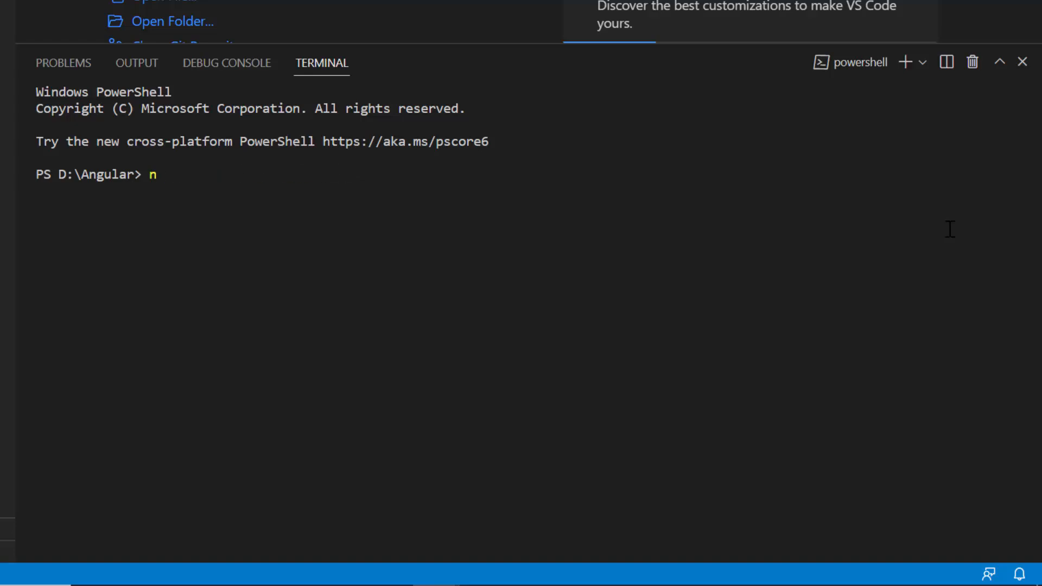
key(Backspace)
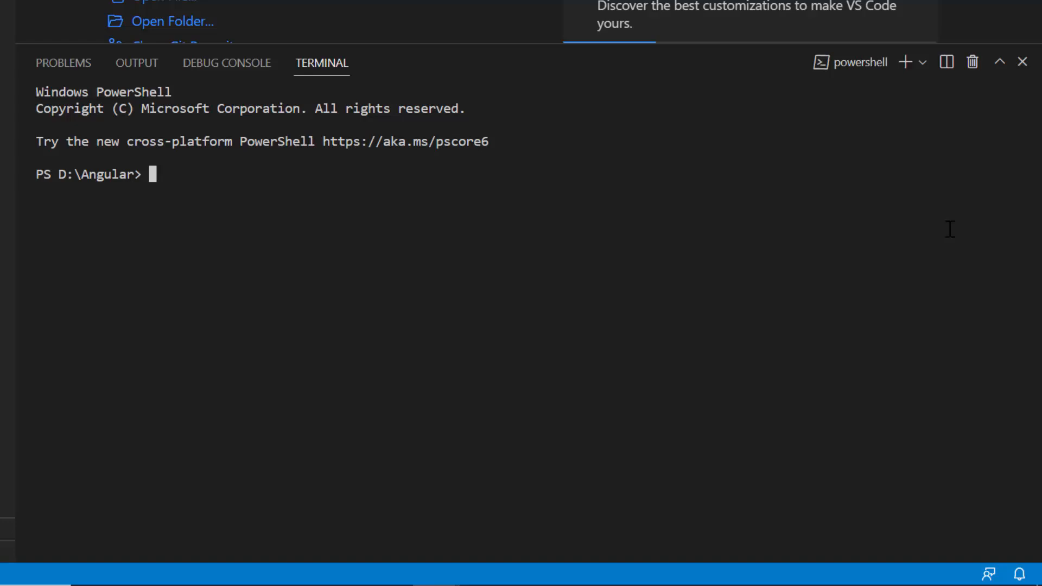
- Create a new Angular project named example with ng new, accepting defaults
text(ng new)
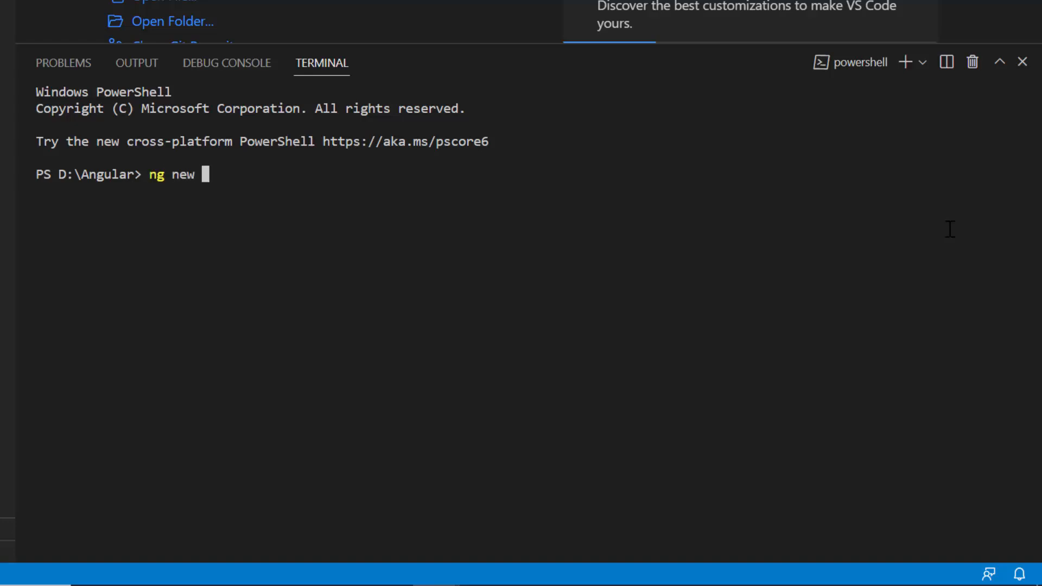
text(example)
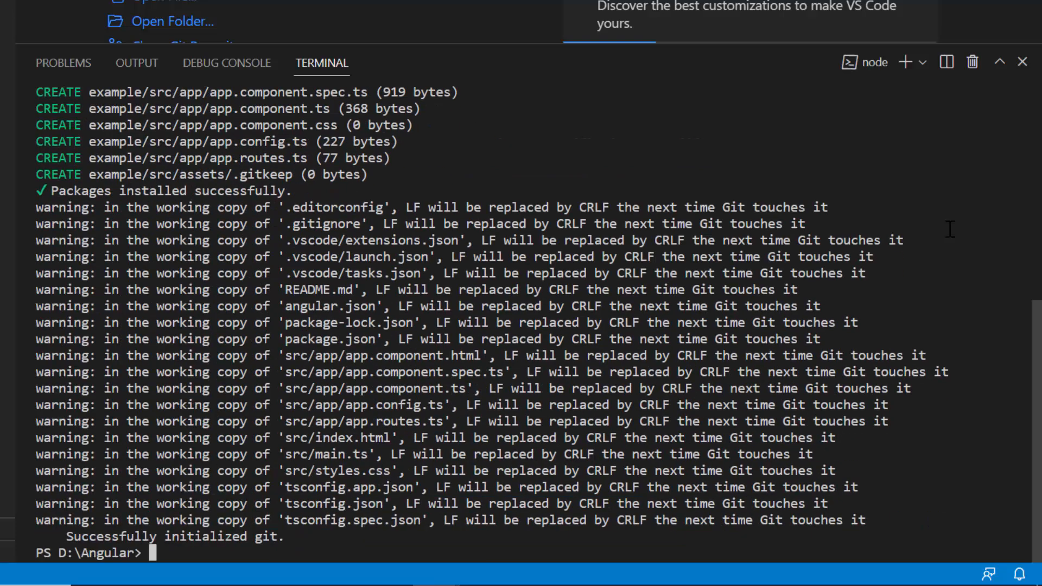
text(cd example)
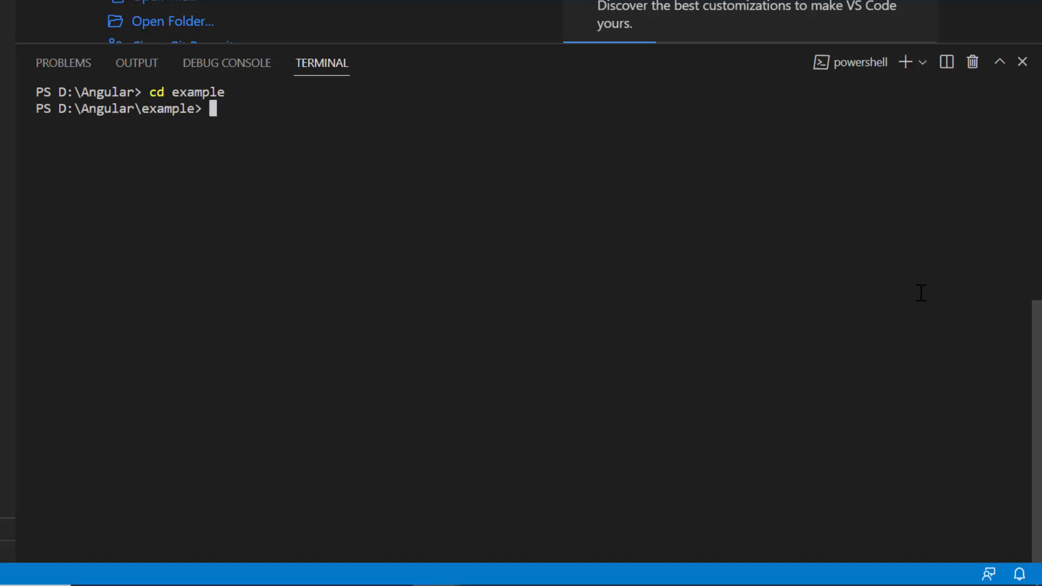
text(npm install @syncfus)
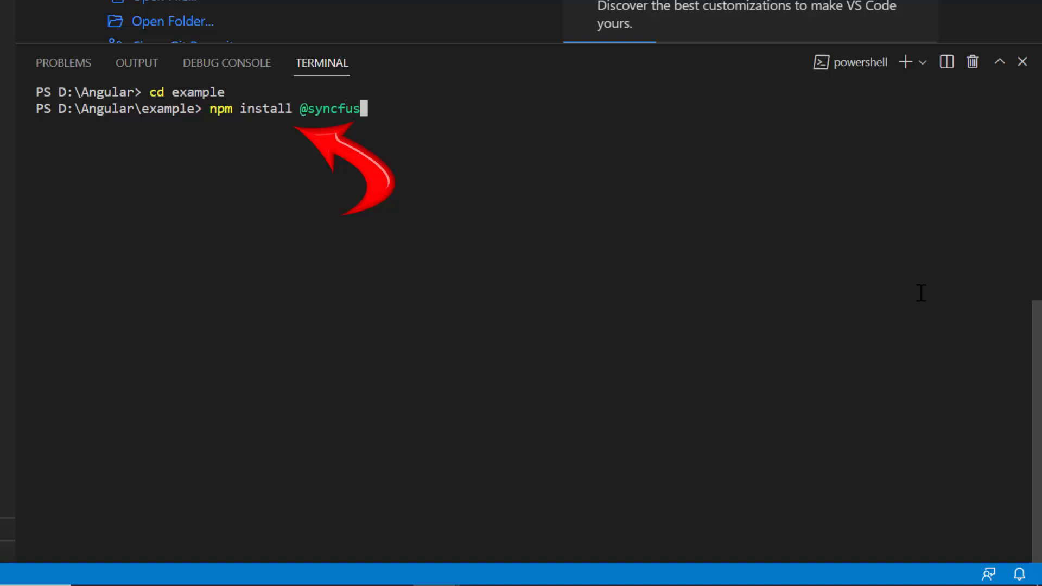
text(ion/ej2)
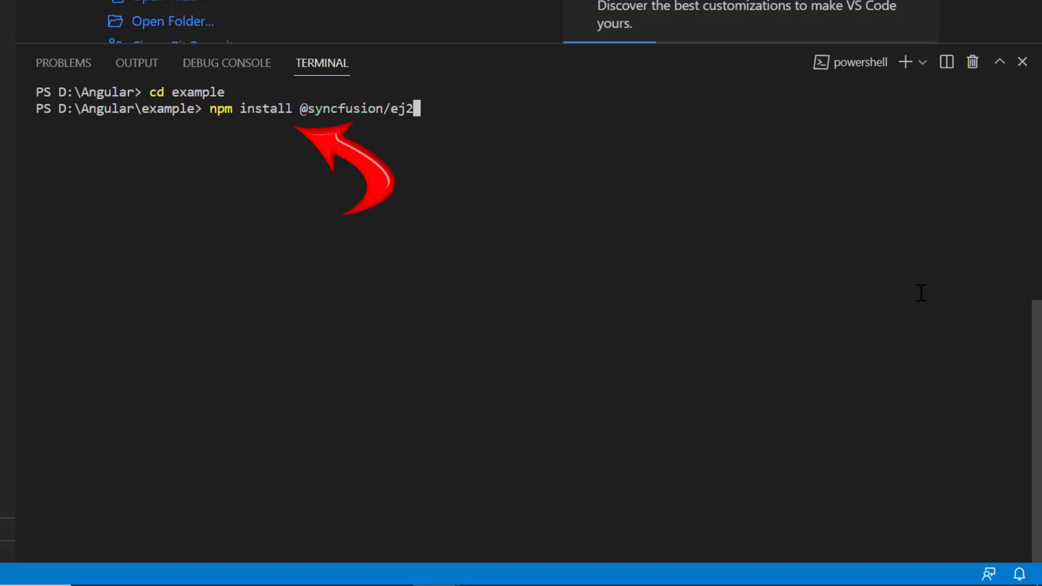
text(-angular-splitbuttons)
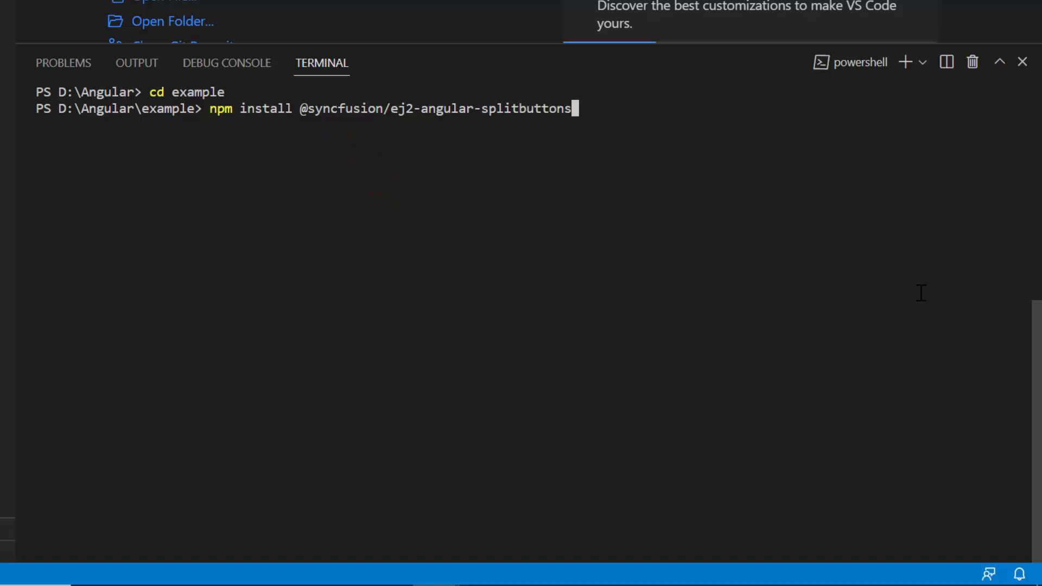
text(--save)
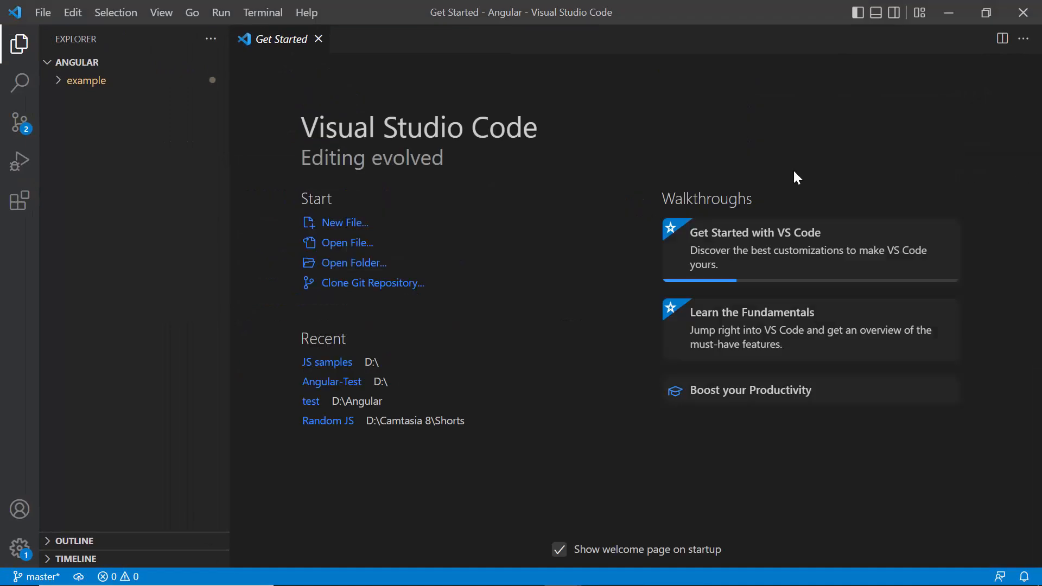
click(85, 80)
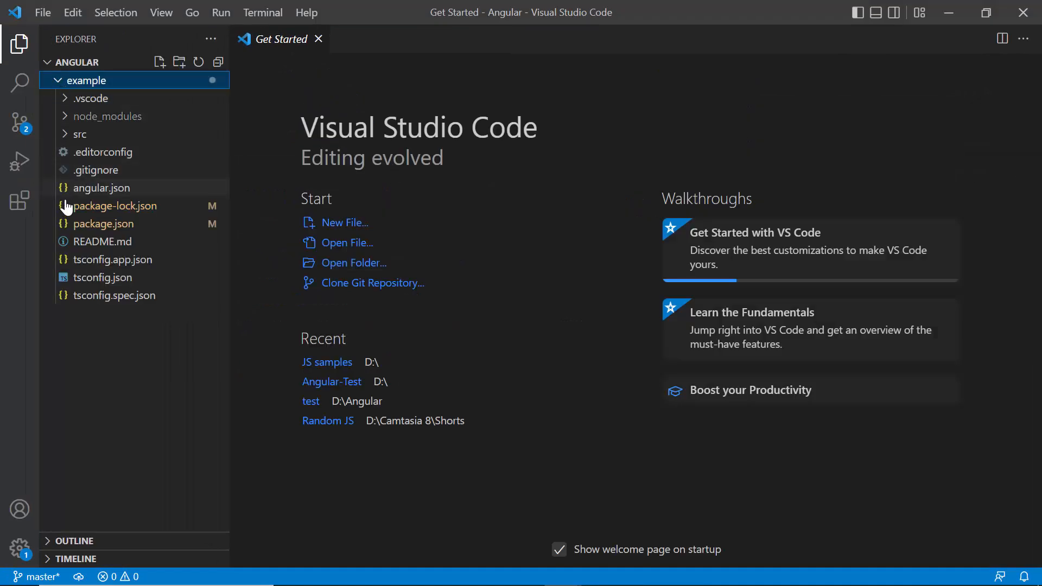
click(80, 134)
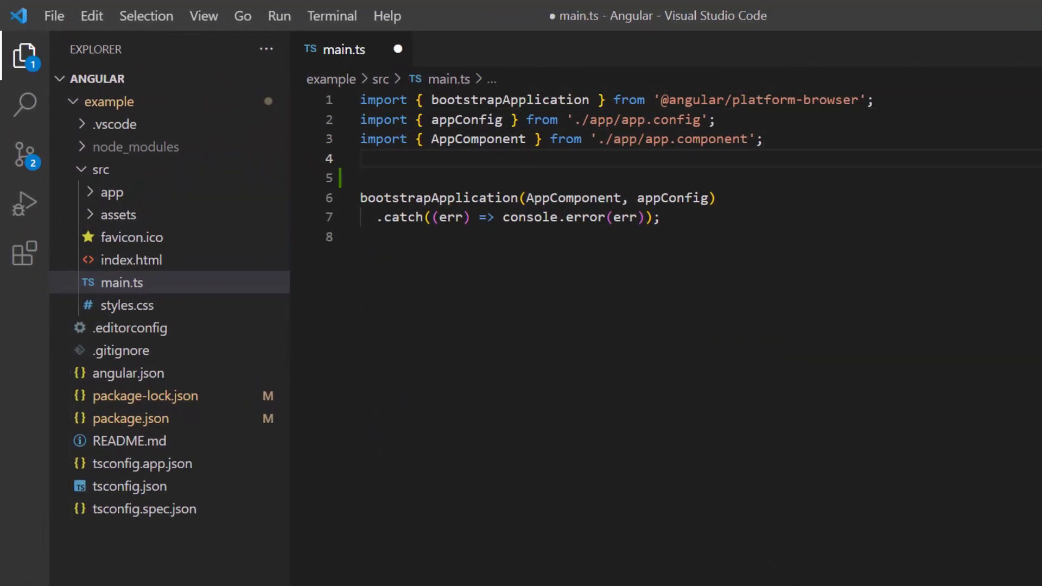
text(import { })
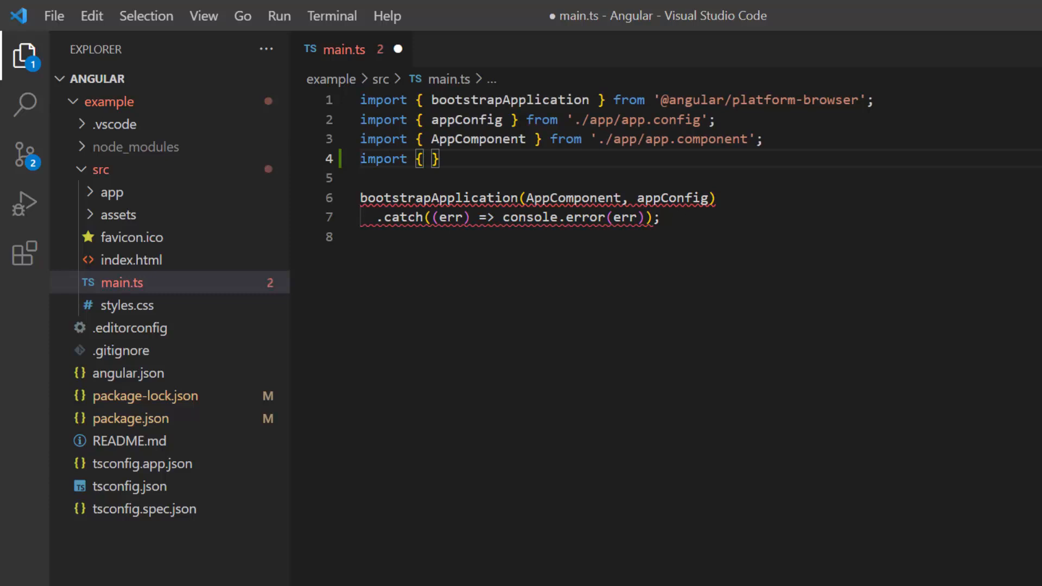
text(registerLi)
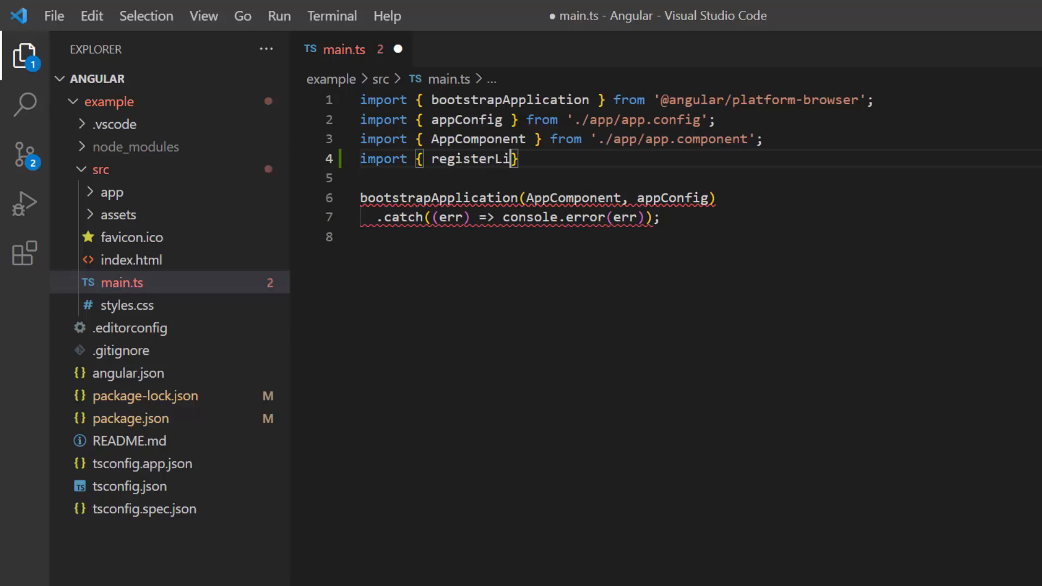
text(cense } from '@sy)
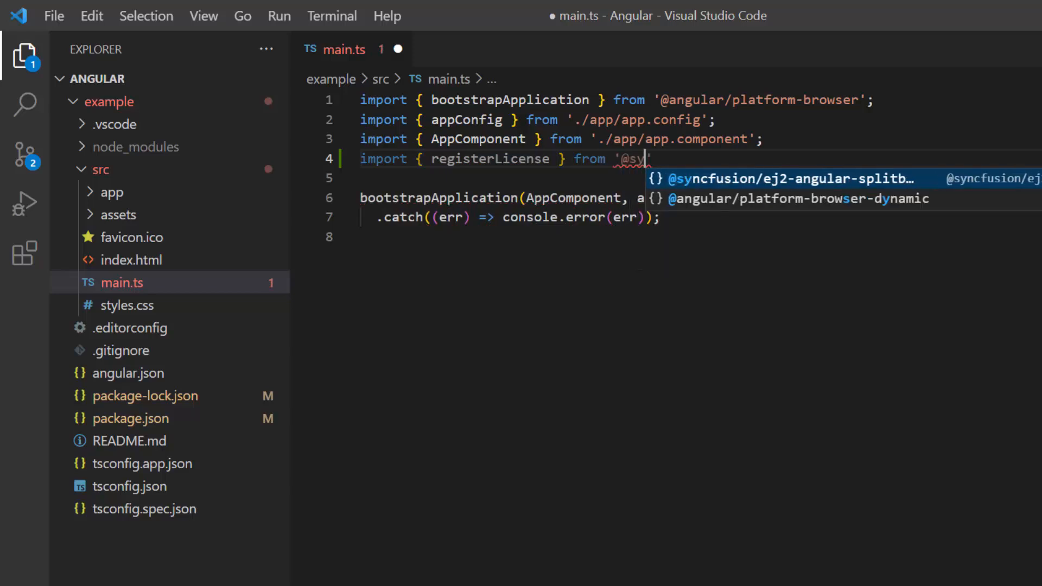
text(cfusion/e)
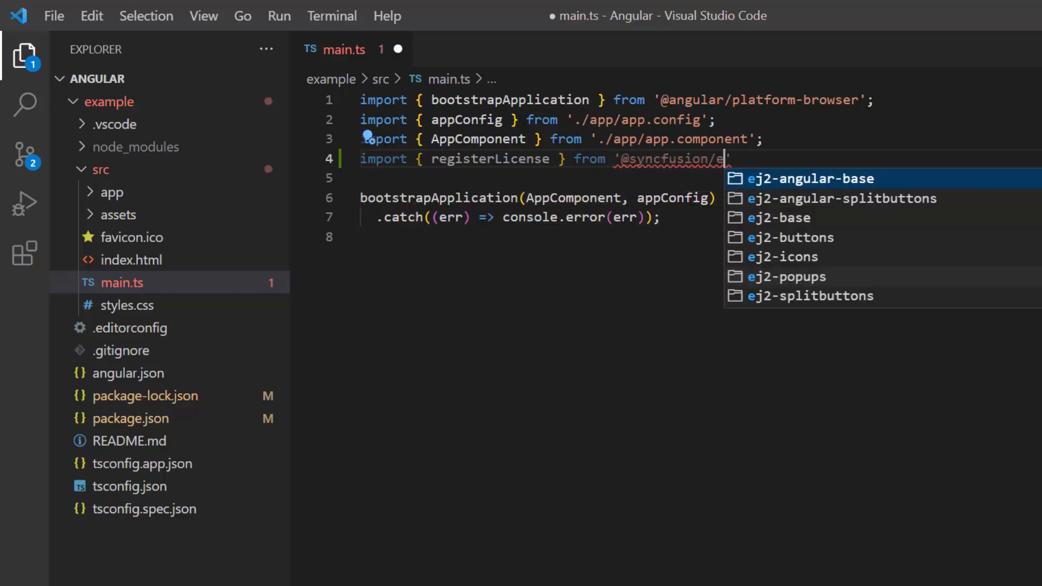
click(778, 217)
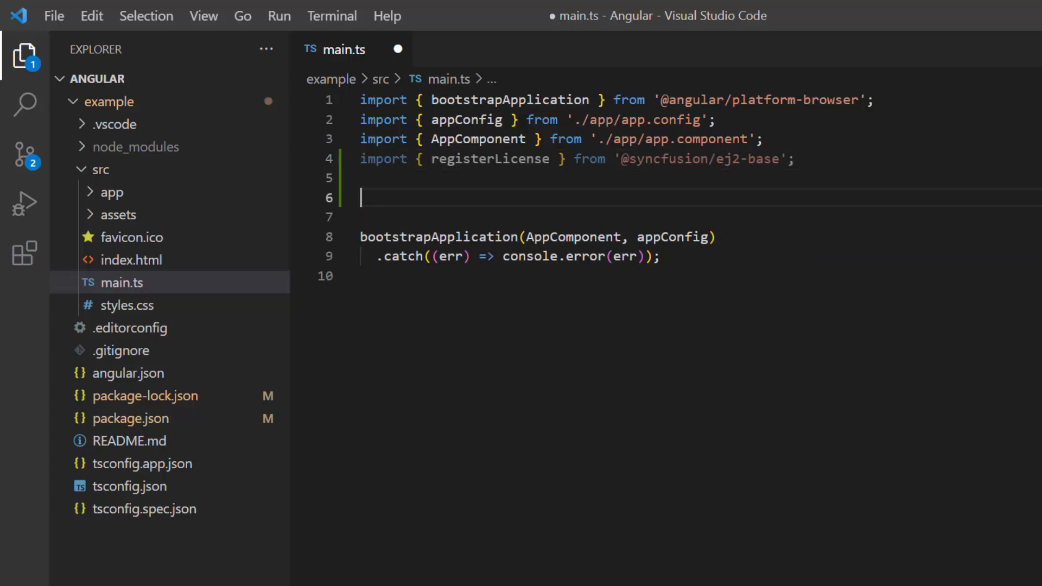
- Call registerLicense('Your license key') in main.ts
text(registerLicens)
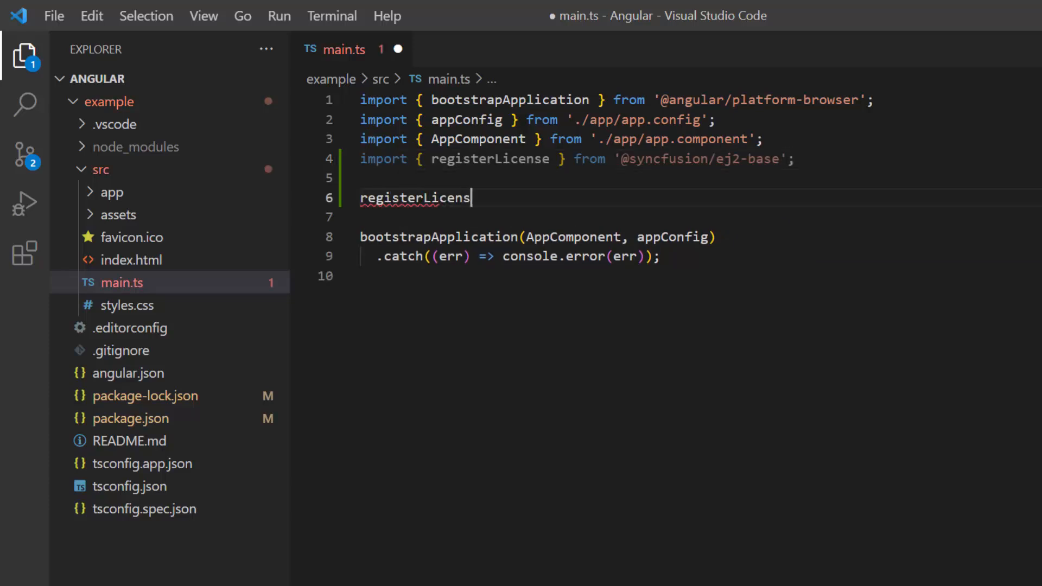
text((''))
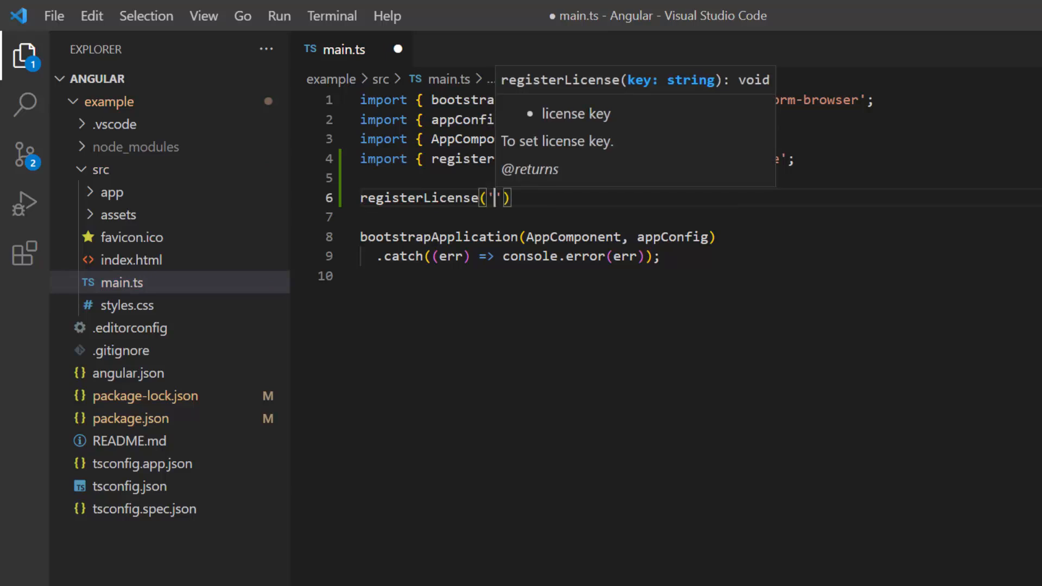
text(Your license)
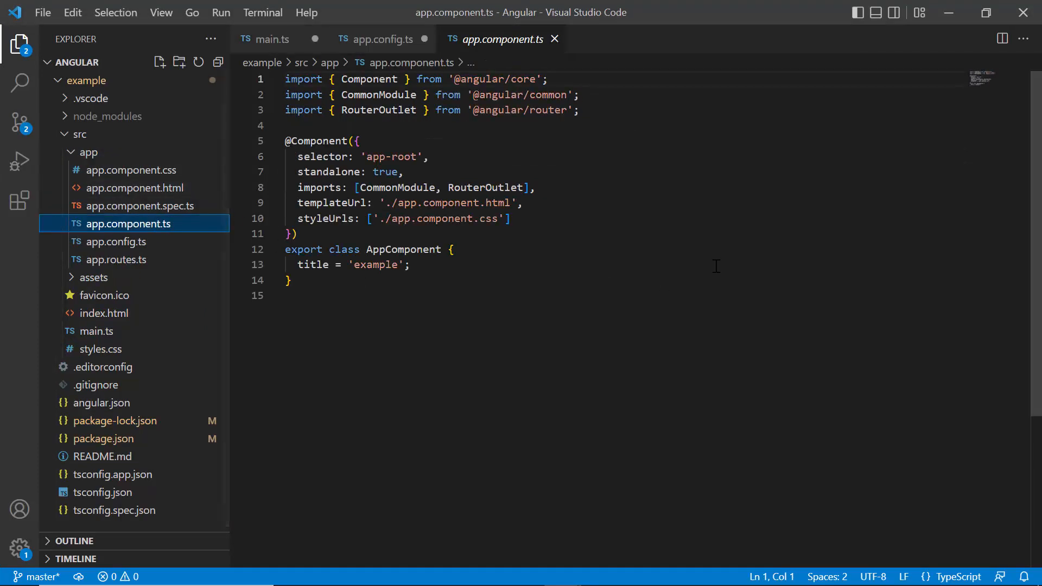
text(import { Drop)
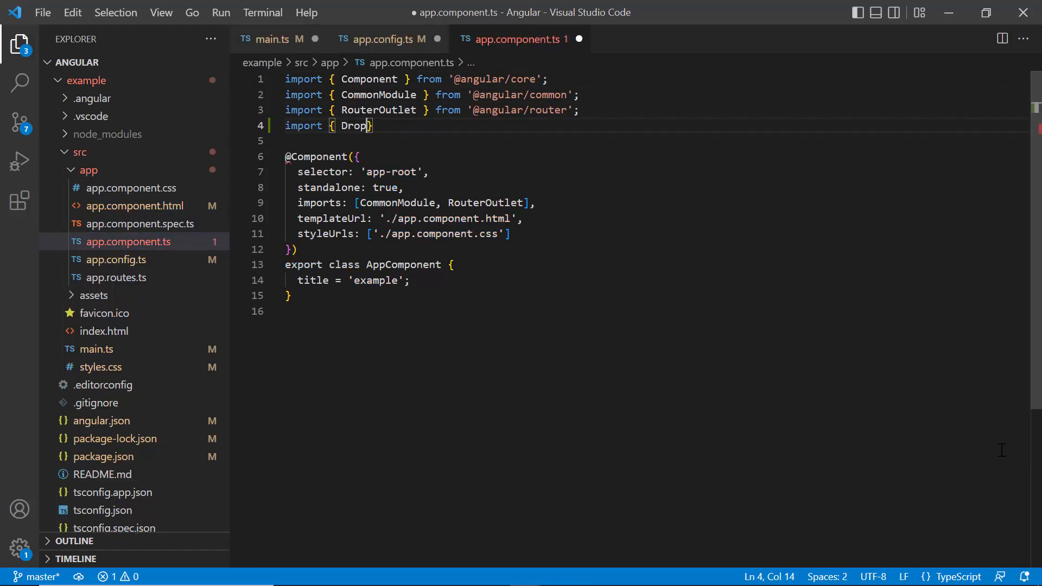
text(DownButtonModule)
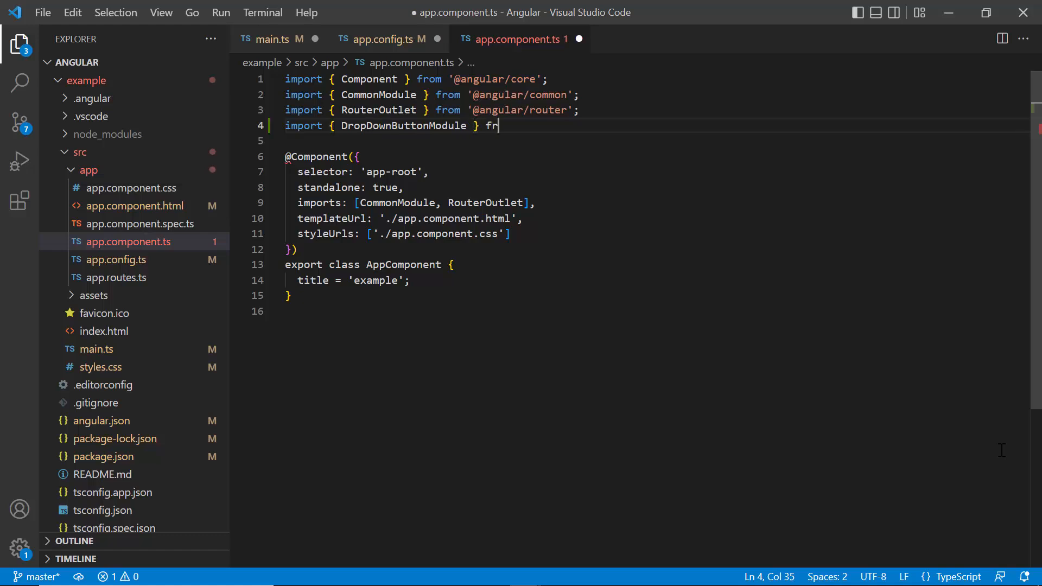
text(om '@syncf)
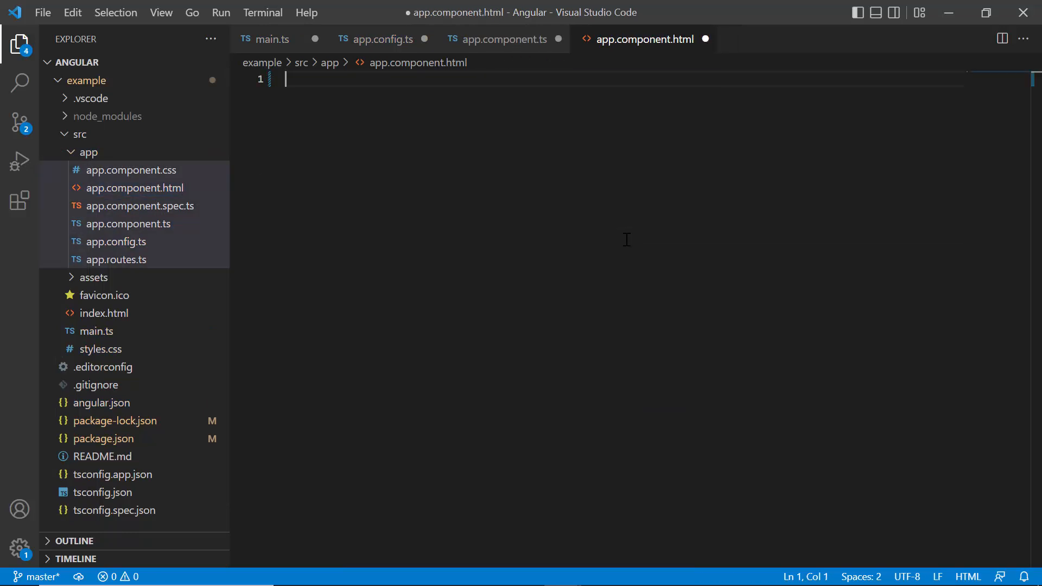
- Add <button ejs-dropdownbutton content="Options"></button> to app.component.html
text(<but)
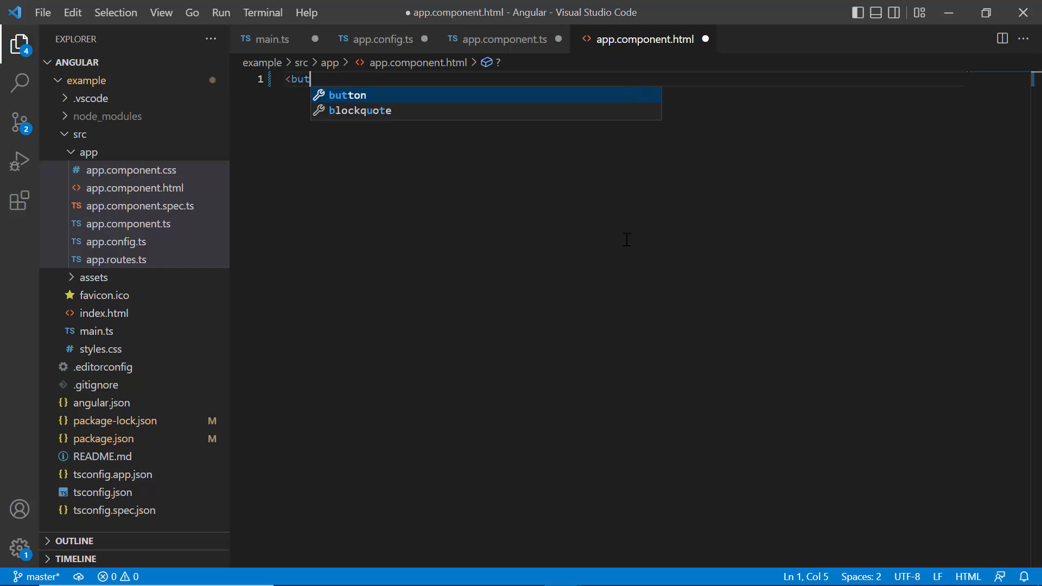
text(ton ejs-)
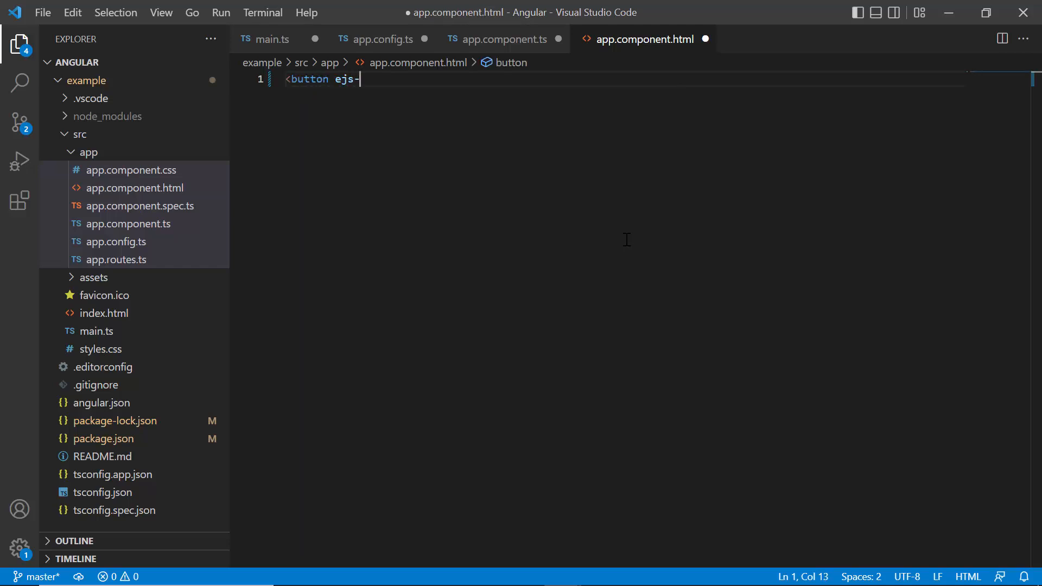
text(dropdownbutton)
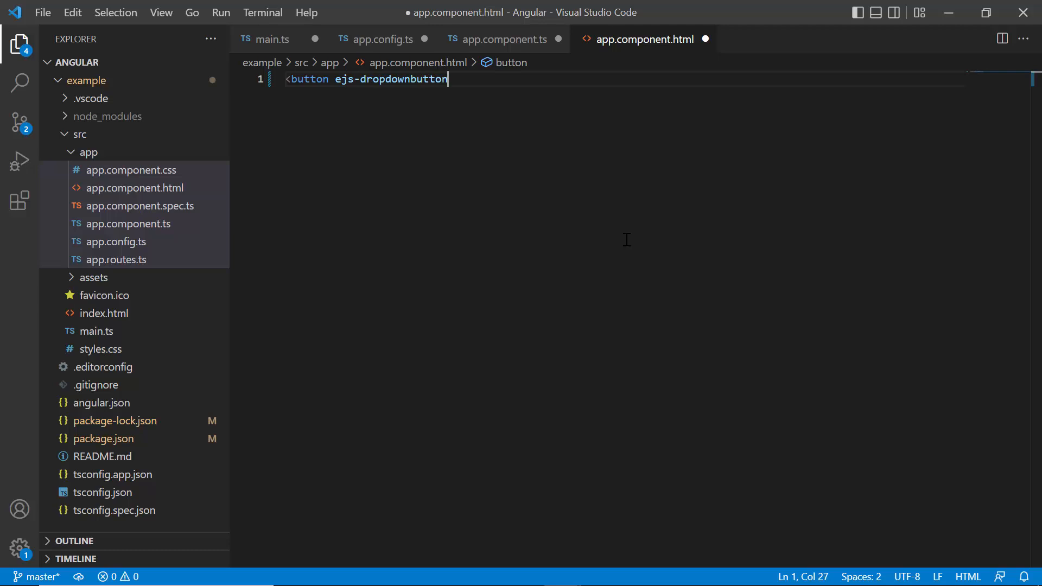
text(></button>)
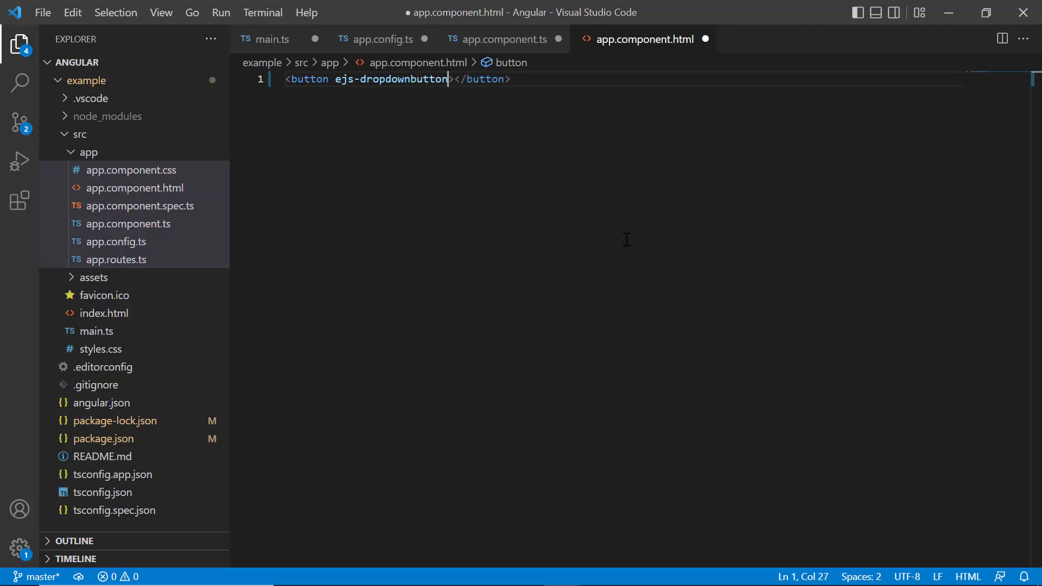
text(content)
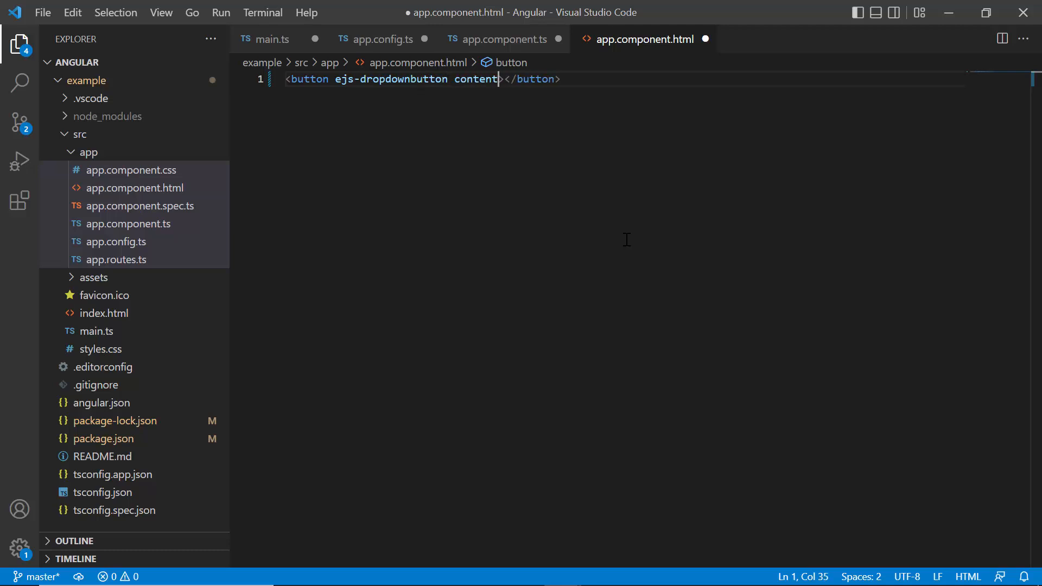
text(="Options")
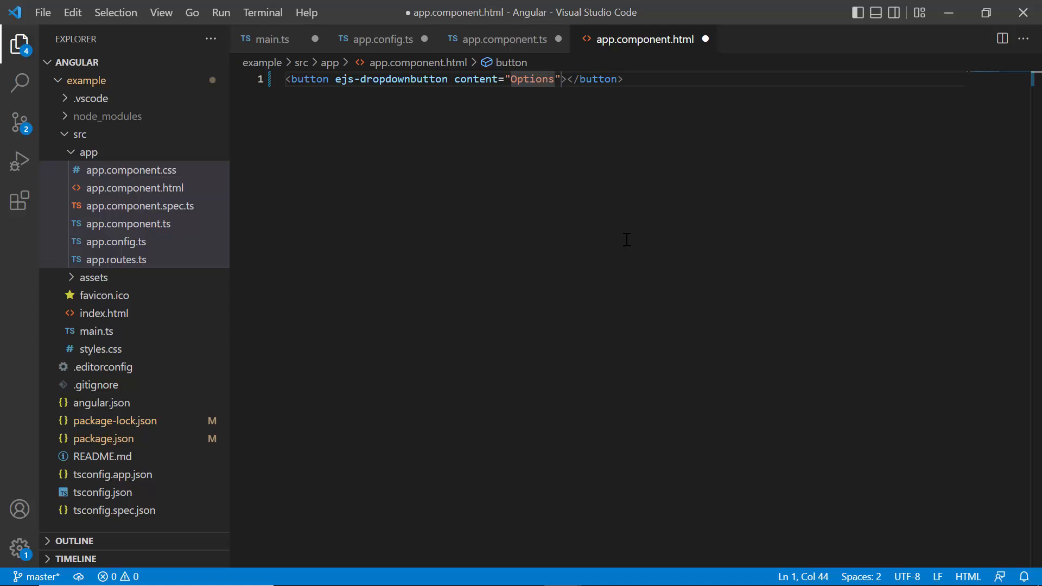
click(509, 39)
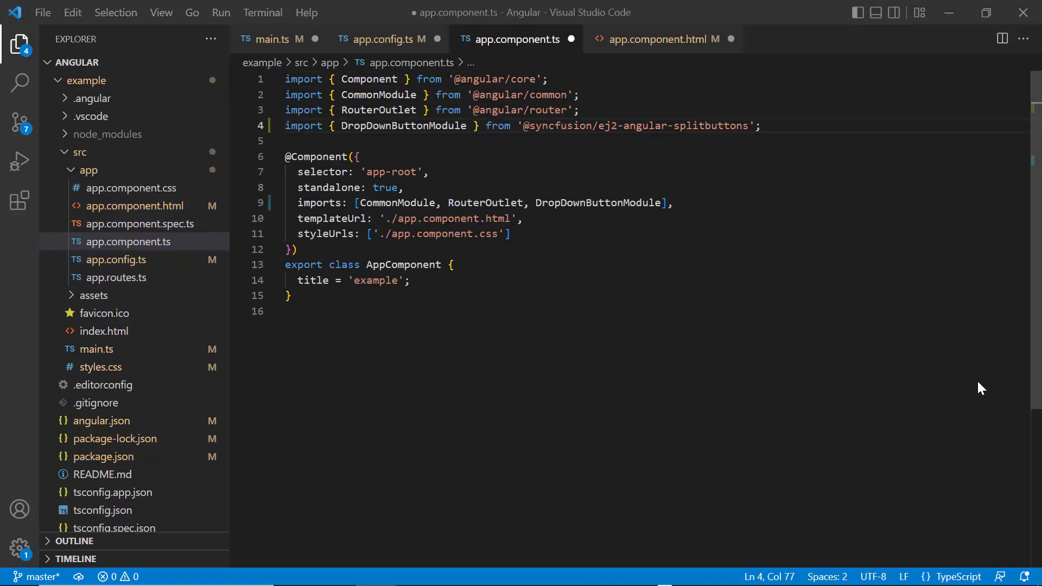
- Import ItemModel and declare public items: ItemModel[] starting with the Edit entry
double_click(403, 126)
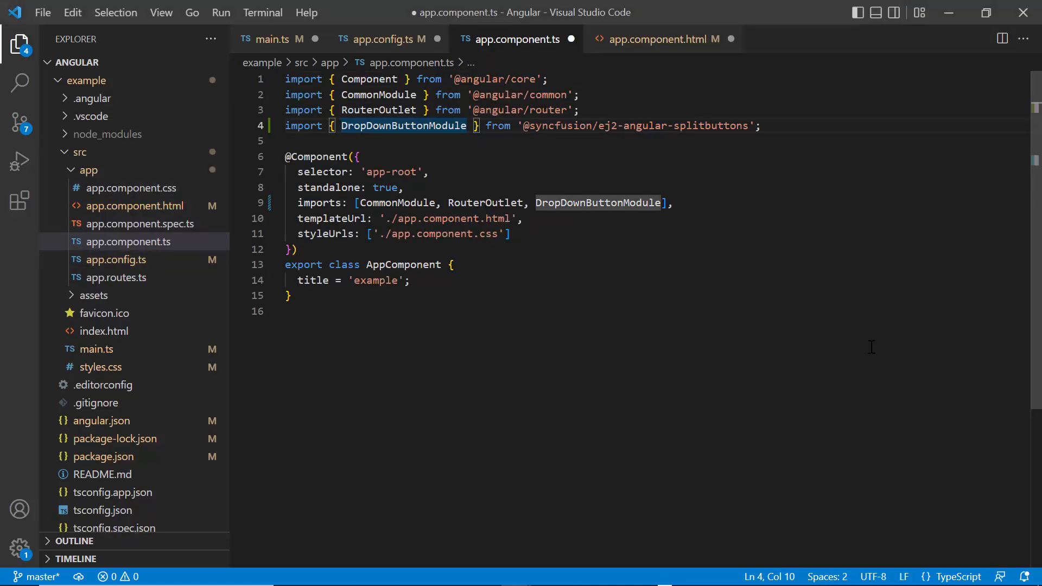
text(ItemModel,)
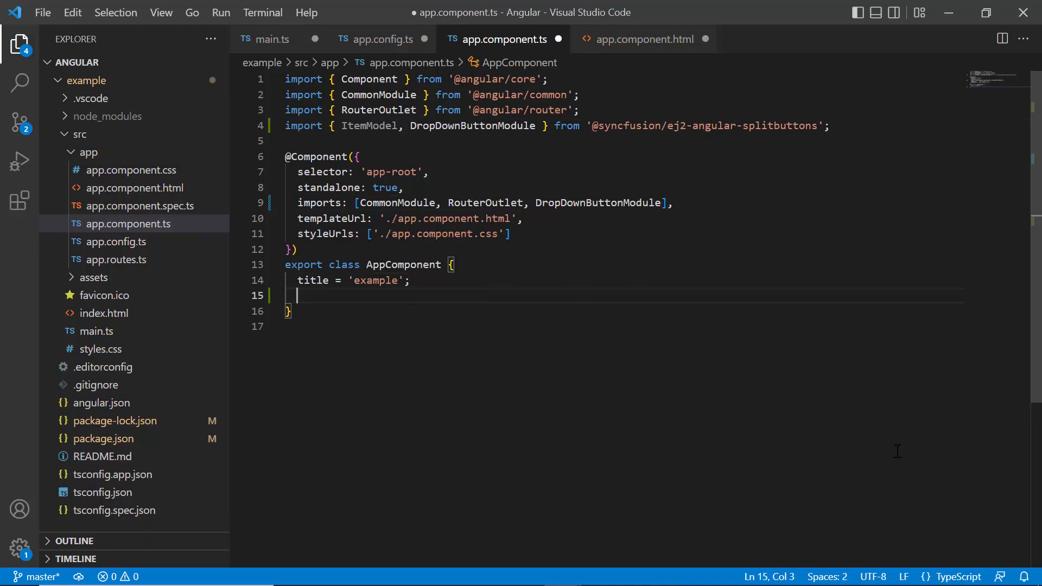
text(public item)
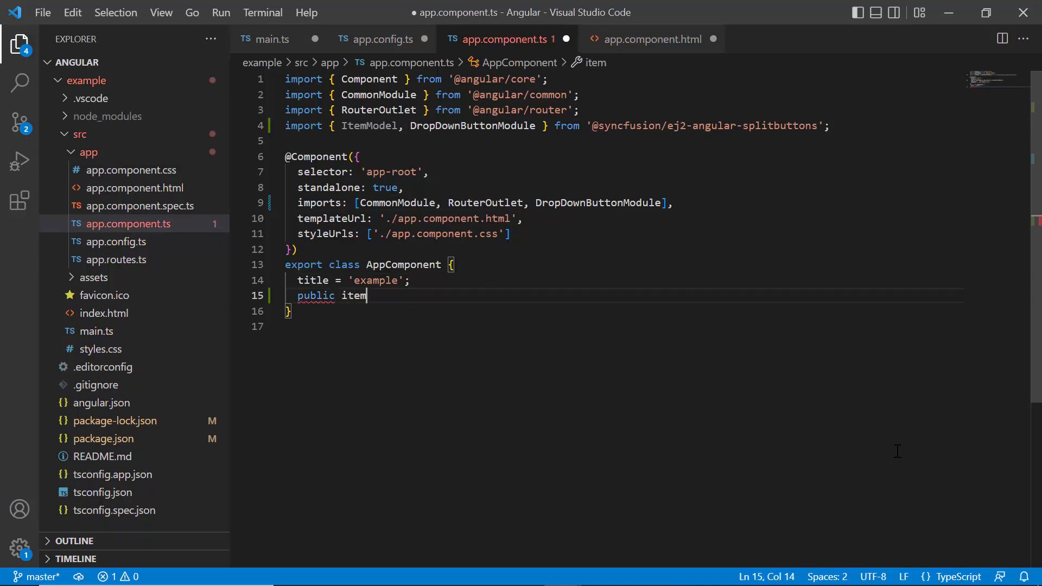
text(s: ItemModel[] =)
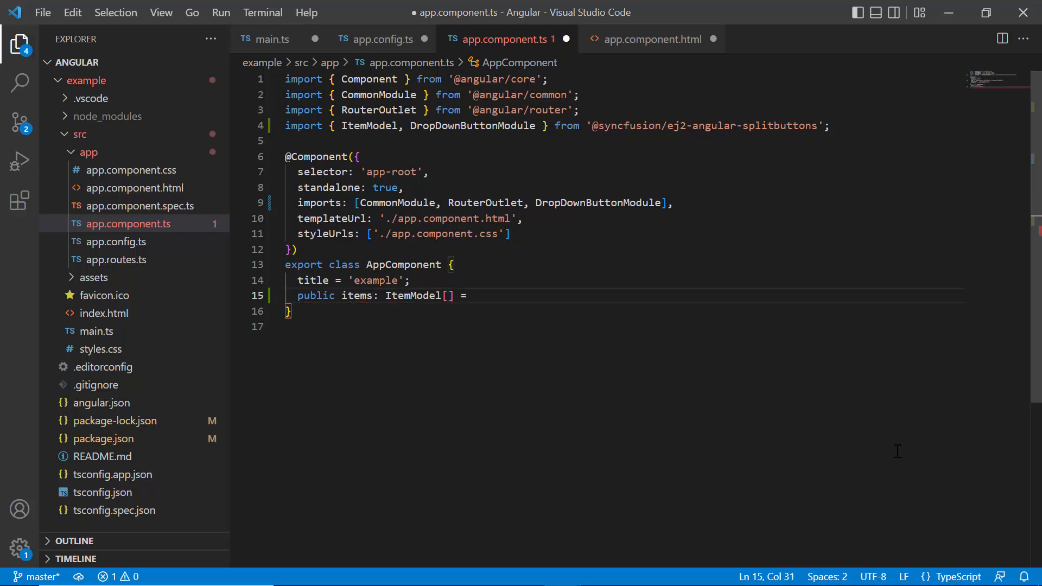
text([{}])
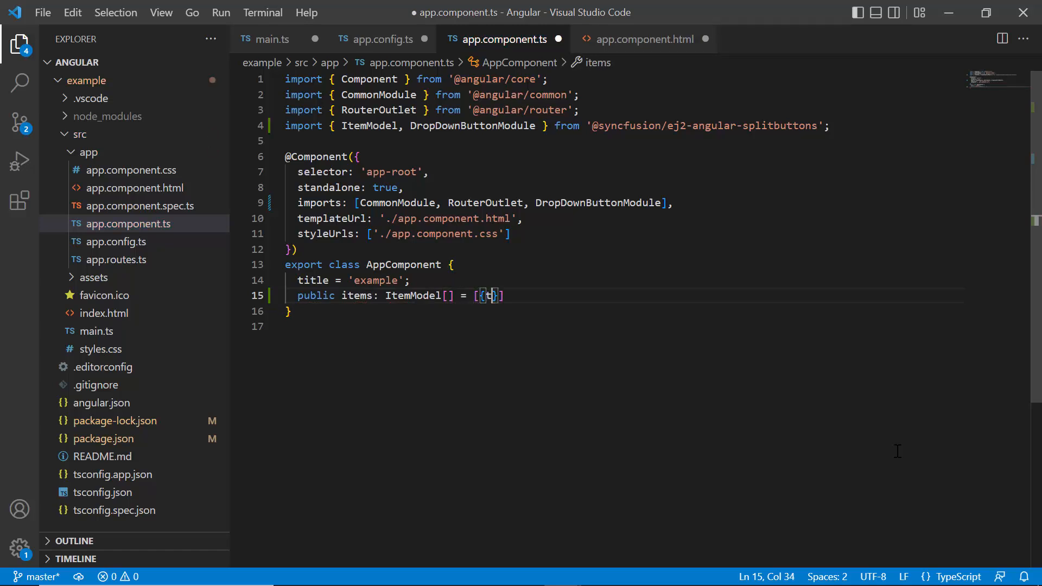
text(text: "E")
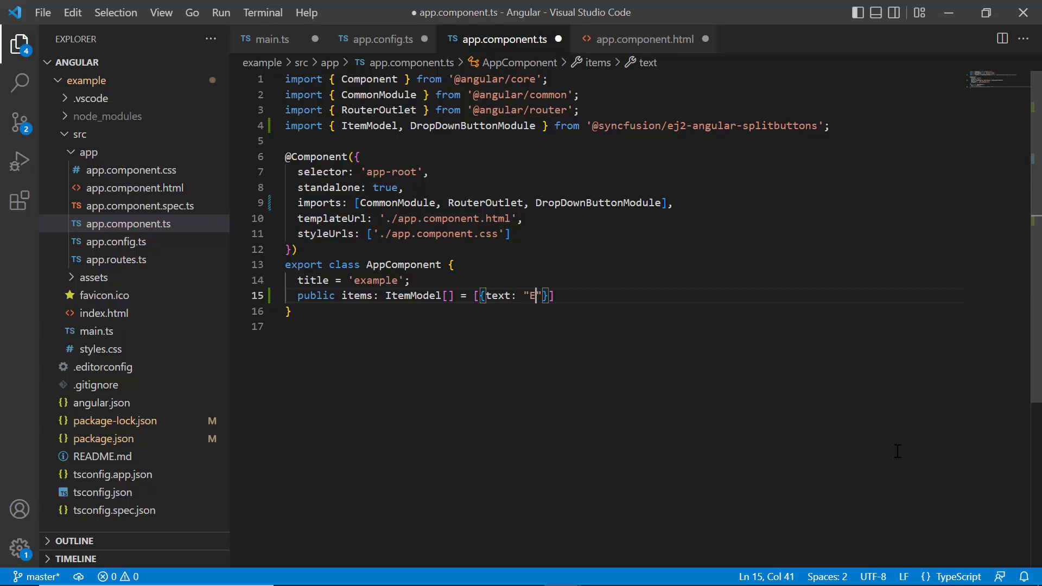
text(dit)
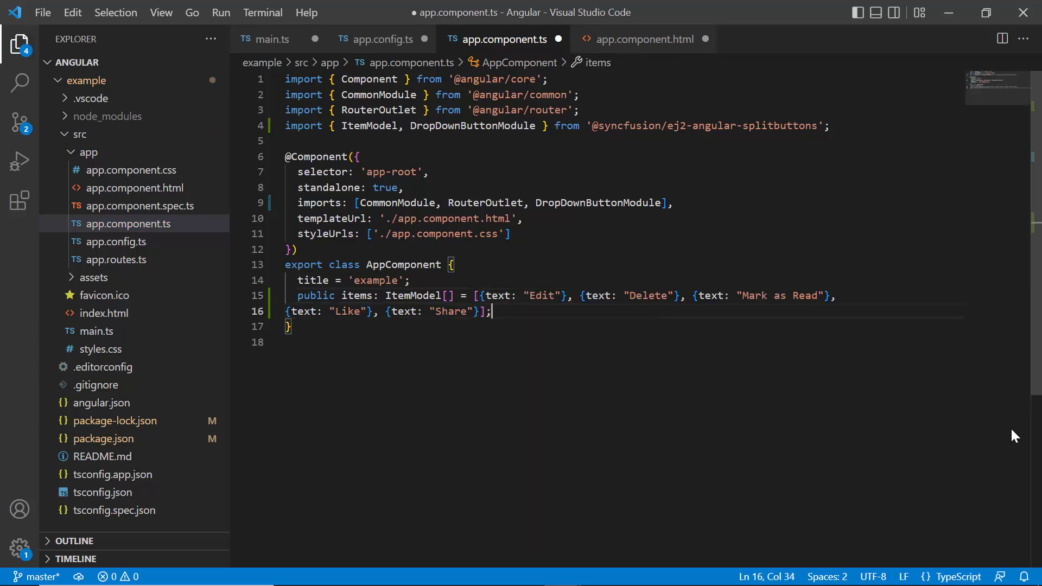
- Bind [items]="items" on the dropdown button and import ej2-base material.css into styles.css
click(645, 38)
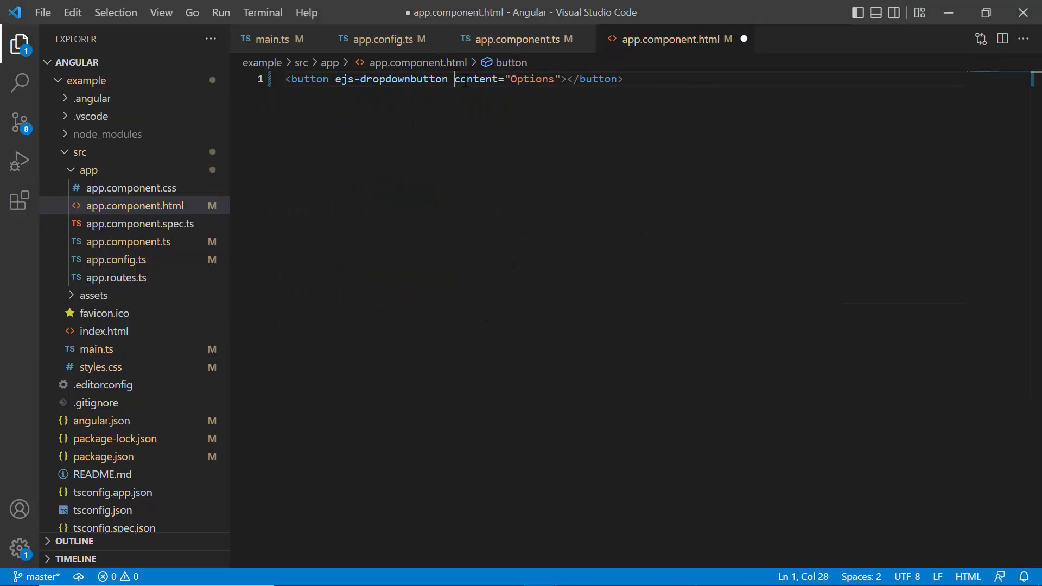
text([items]=")
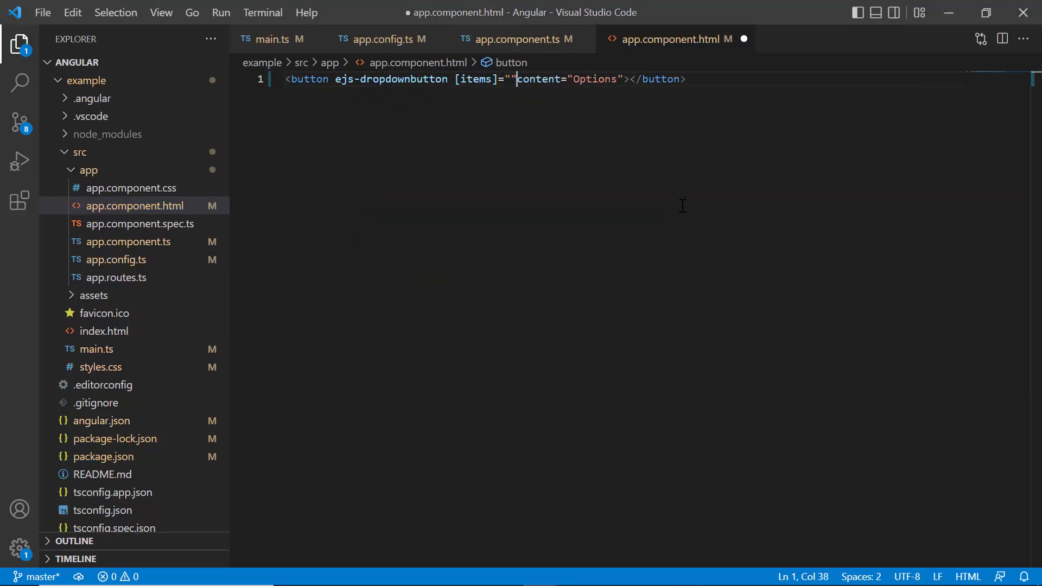
text(items)
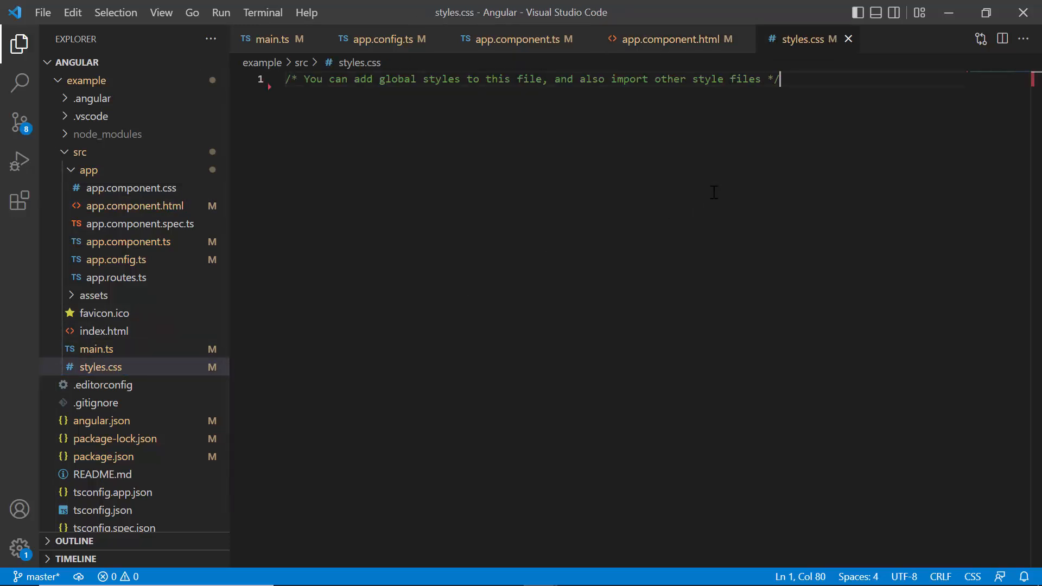
text(@import '../node_modules/@syncfusion/ej2-base/styles/material.css';)
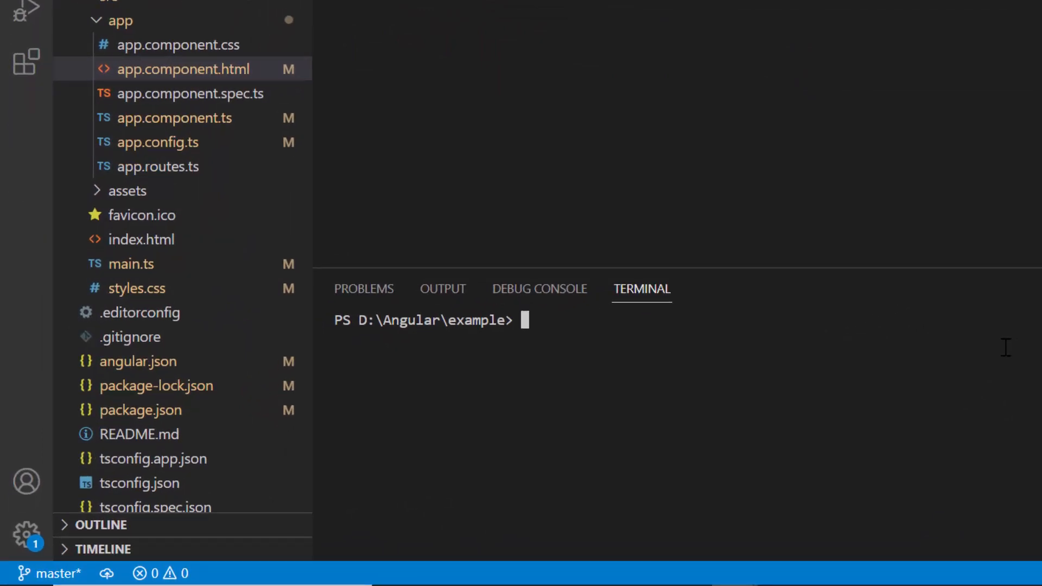
- Run ng serve and view the app at localhost:4200
text(ng s)
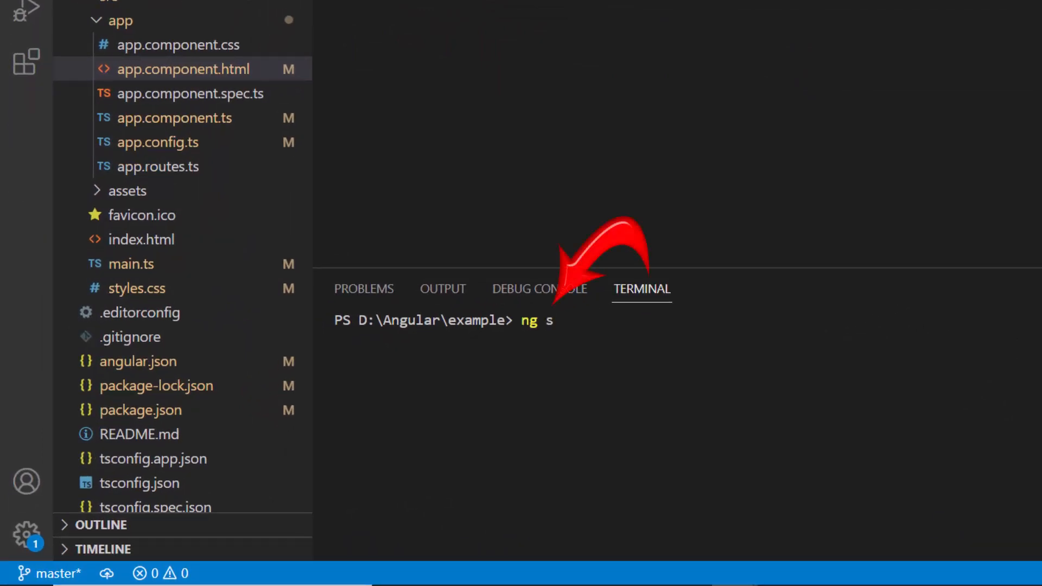
text(erve)
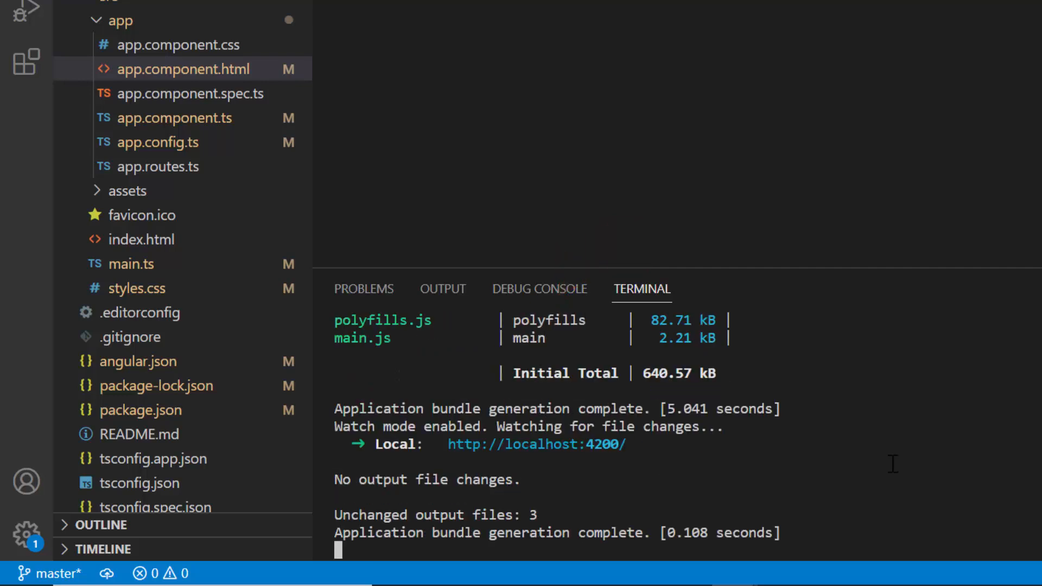
click(36, 90)
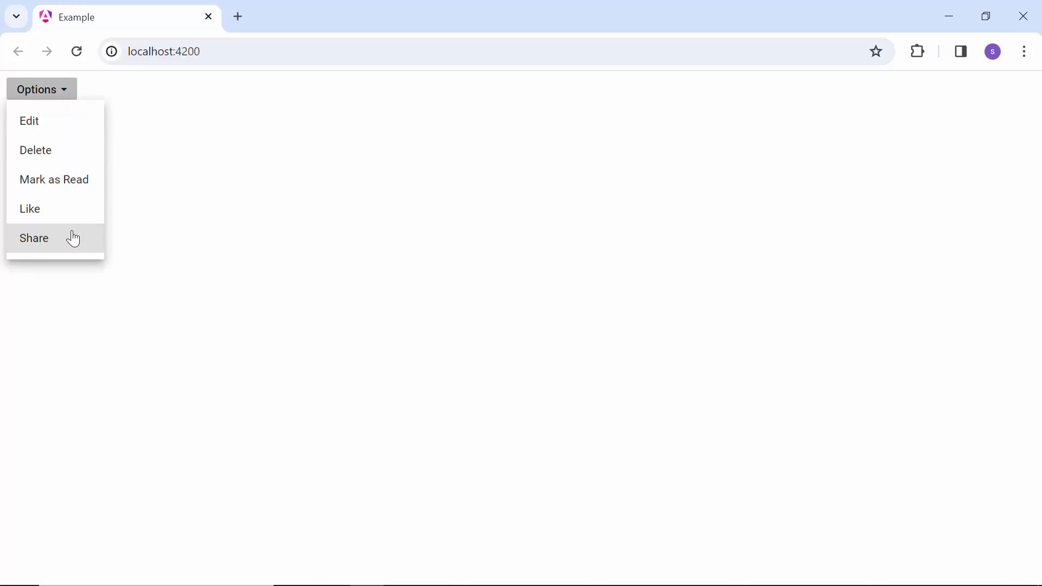
mouse_move(73, 251)
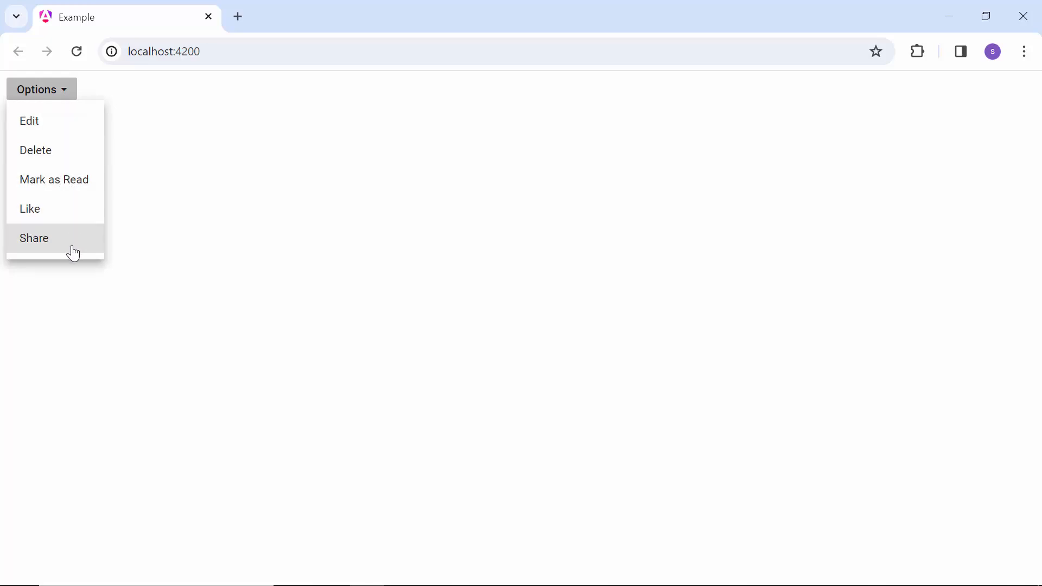
mouse_move(549, 369)
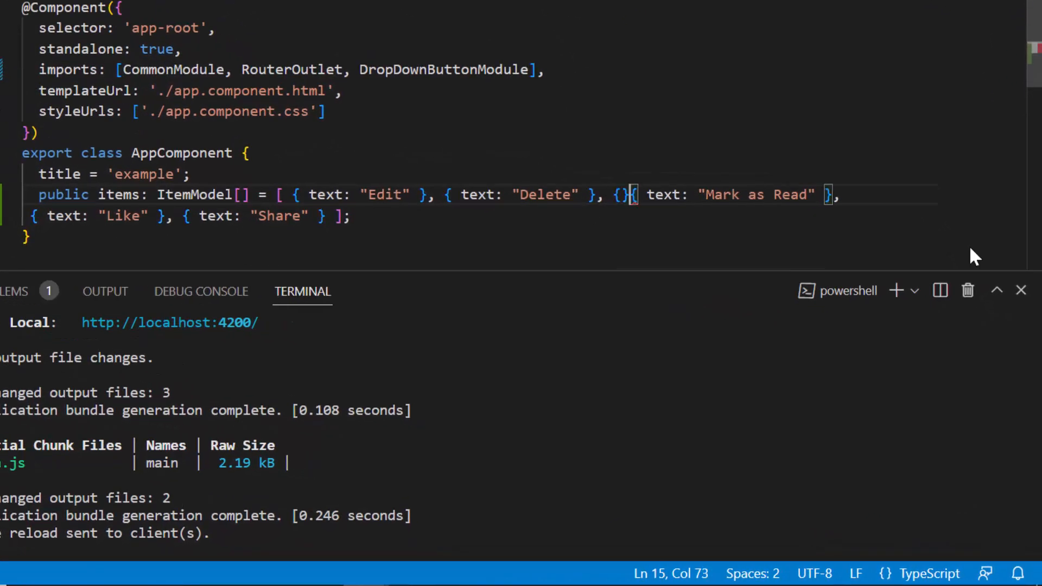
- Add a { separator: true } item after Delete and check the Options dropdown
key(Backspace)
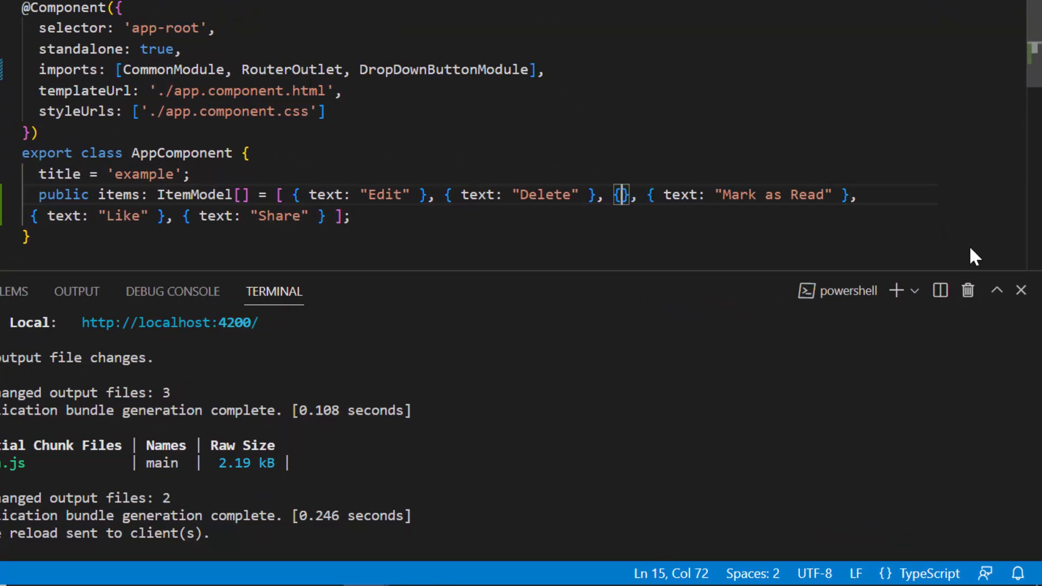
text(separator:)
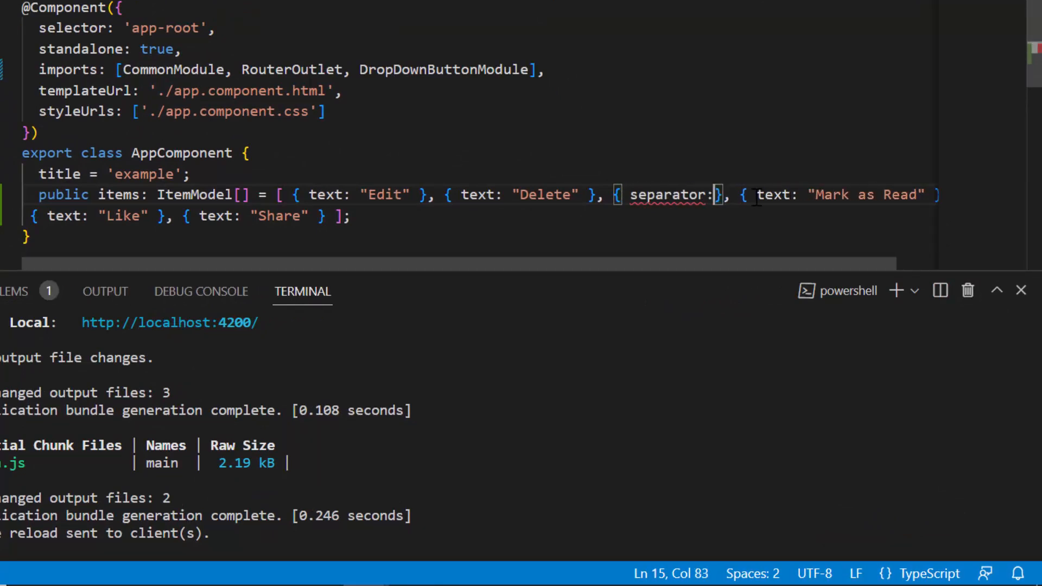
text(true)
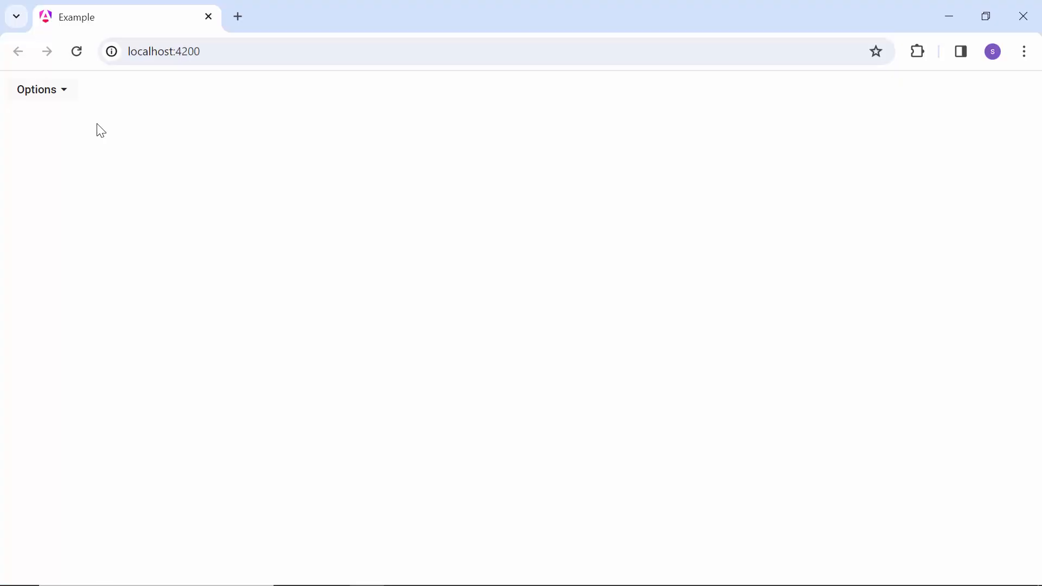
click(37, 89)
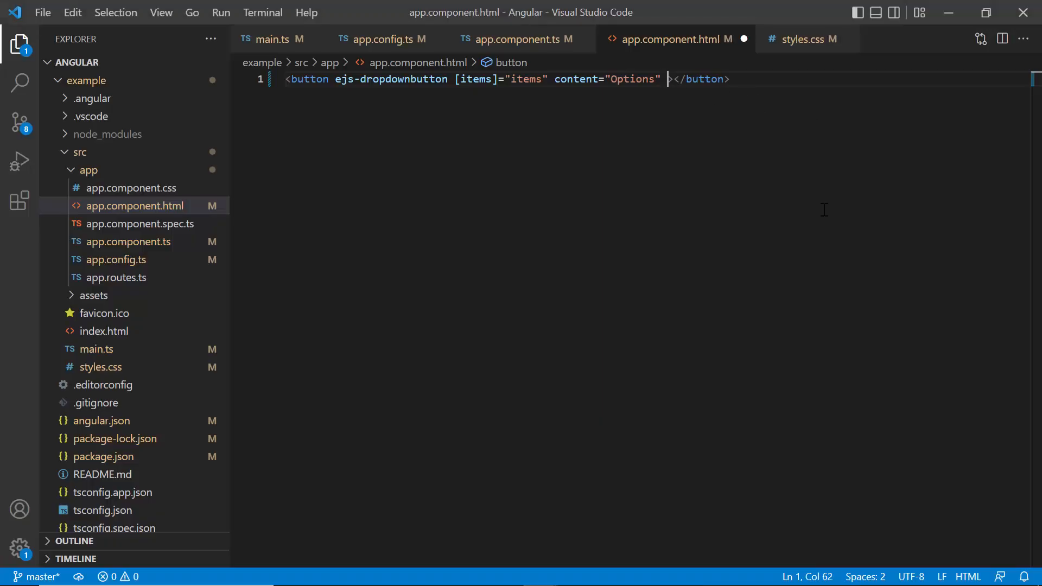
text(iconCss='e)
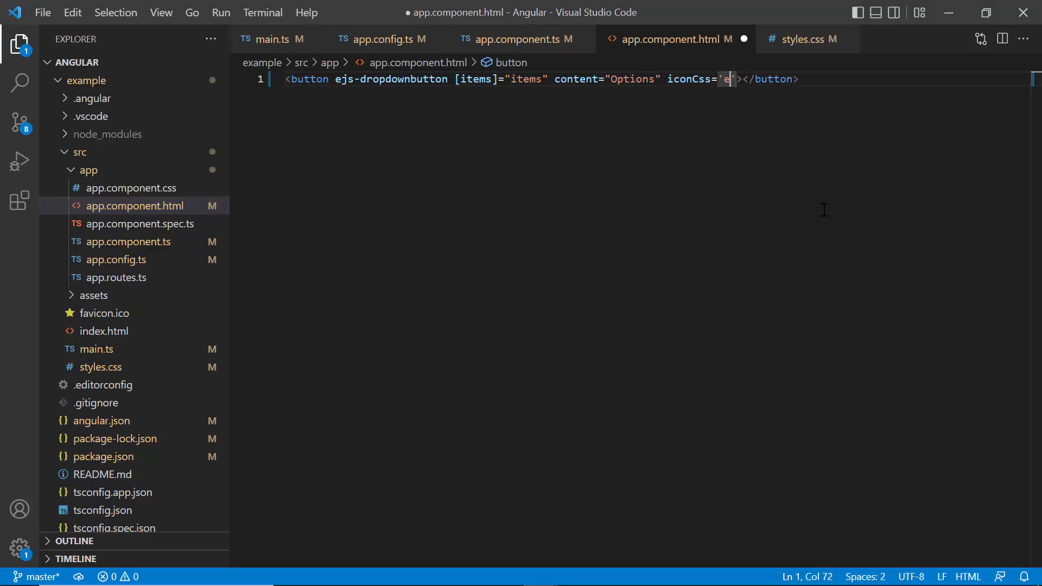
text(-ddb-i)
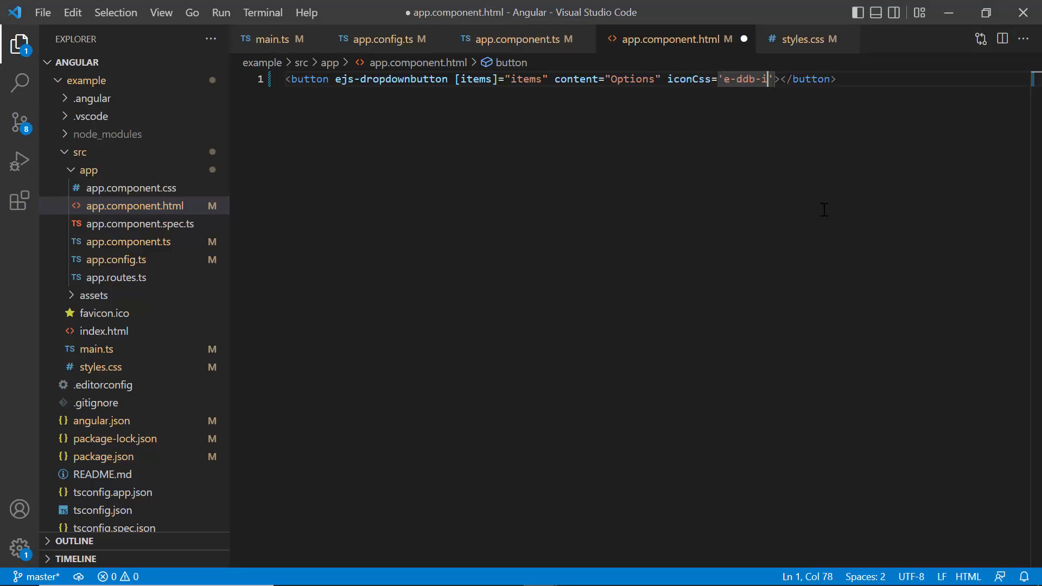
text(cons e-menu)
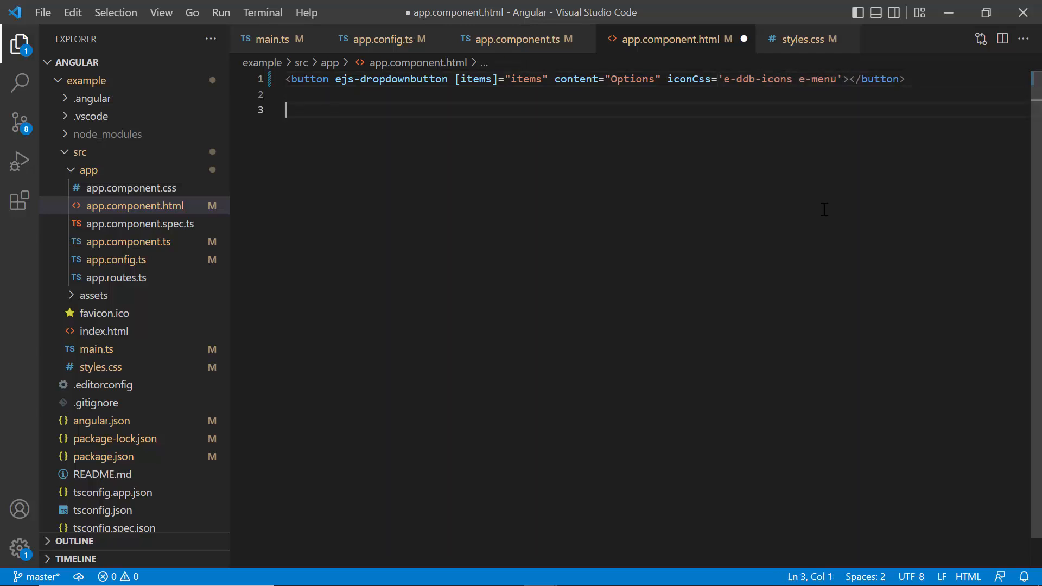
text(<style>)
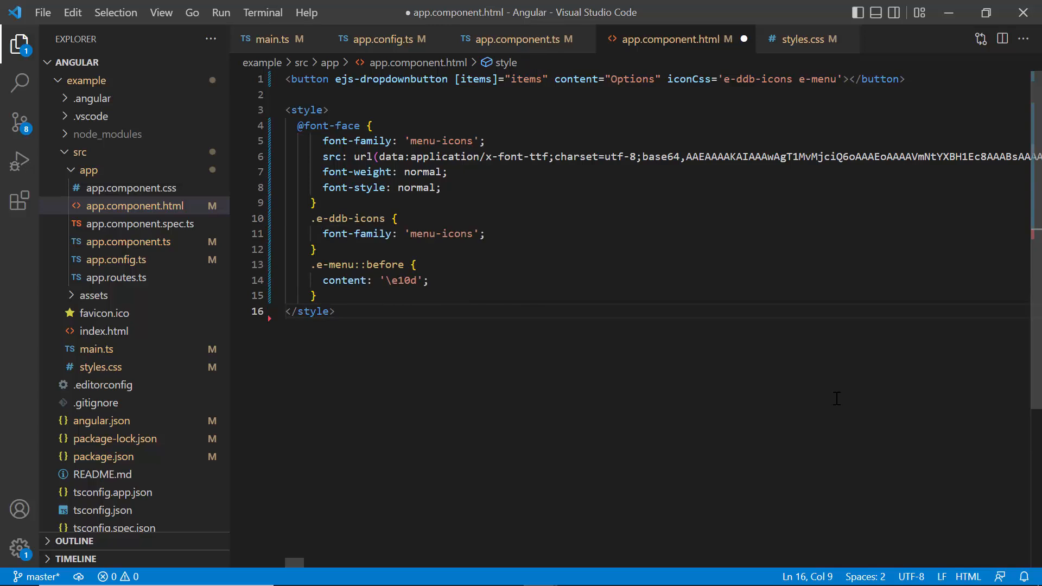
key(ctrl+s)
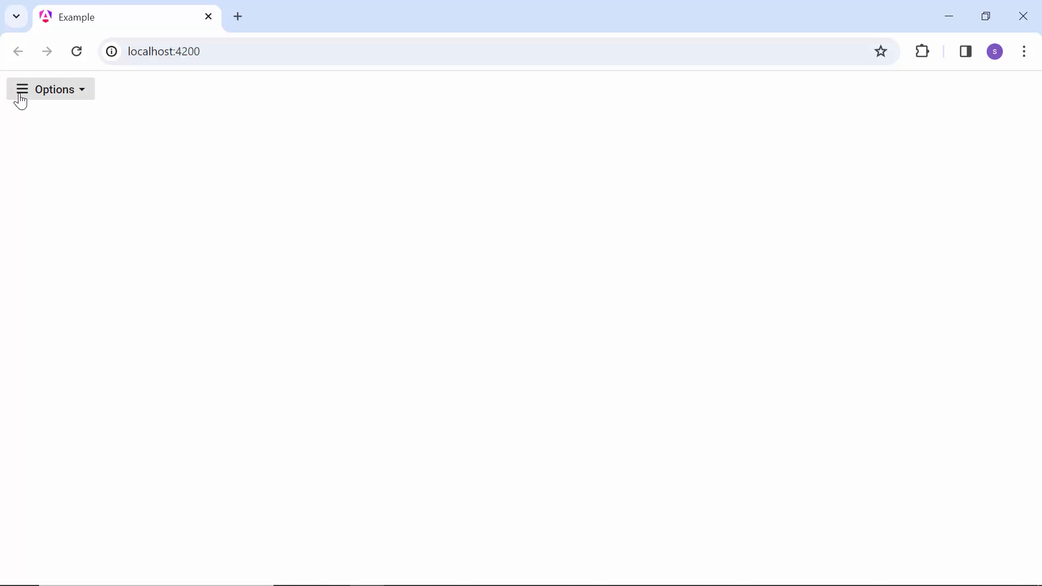
mouse_move(319, 233)
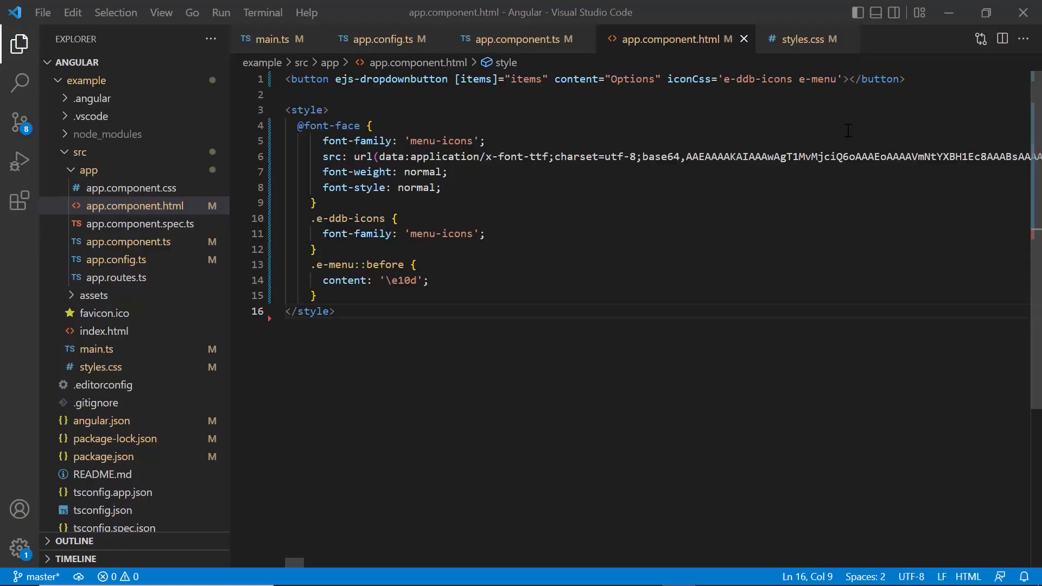
- Add iconPosition="Top" on a new line of the dropdown button element
key(Enter)
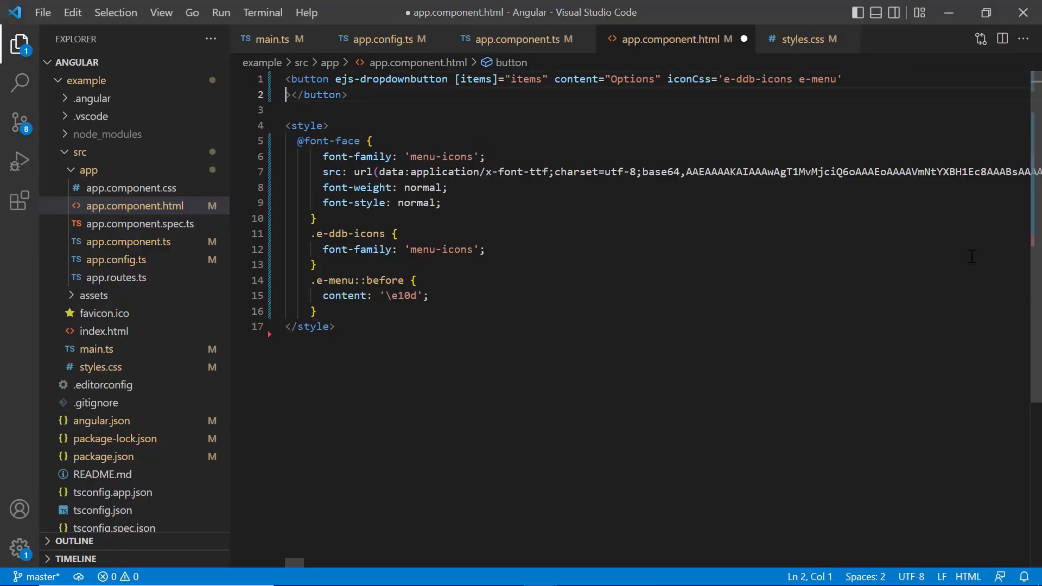
text(iconPositi)
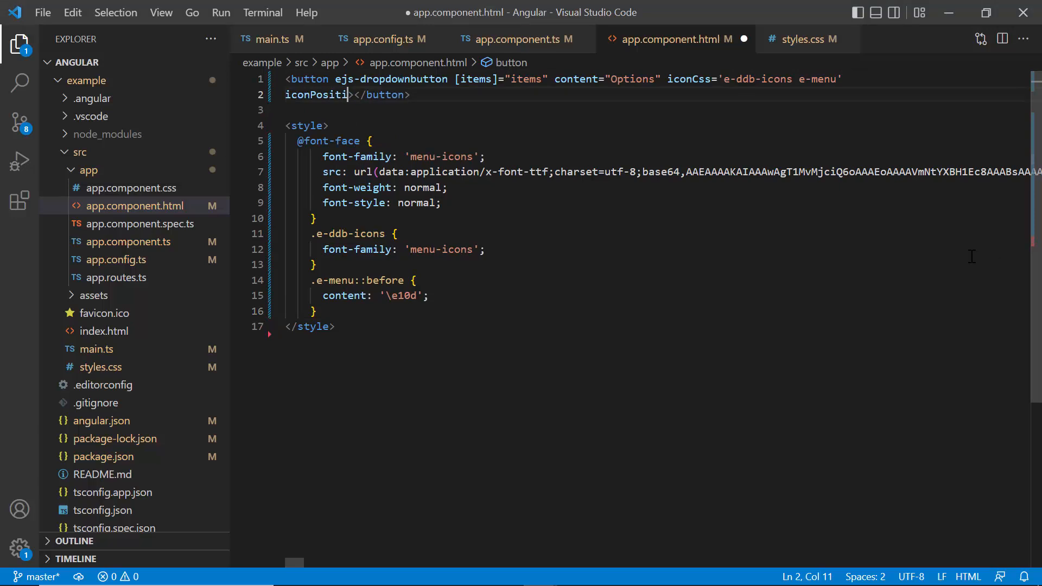
text(="Top")
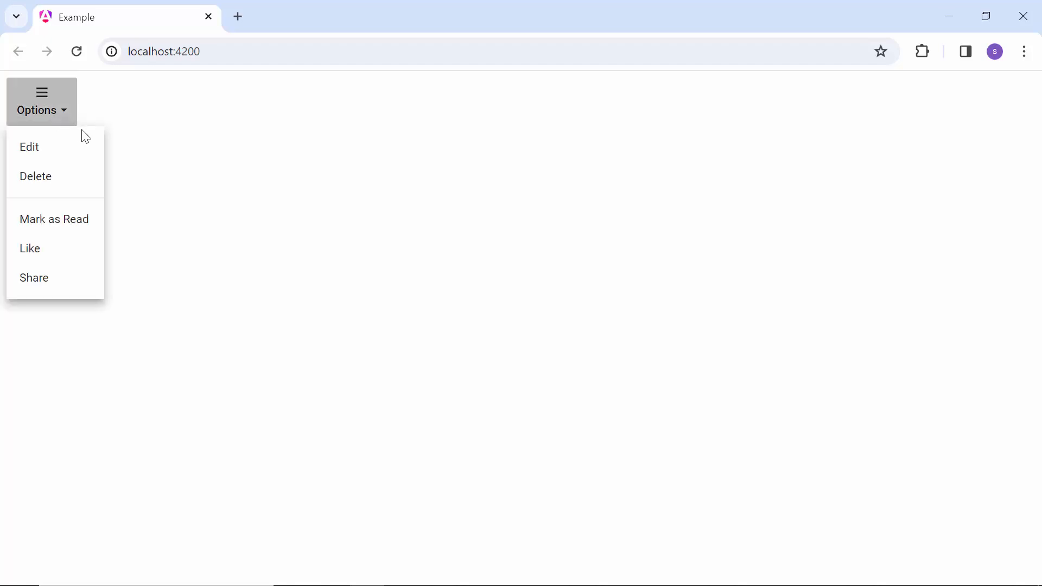
mouse_move(70, 118)
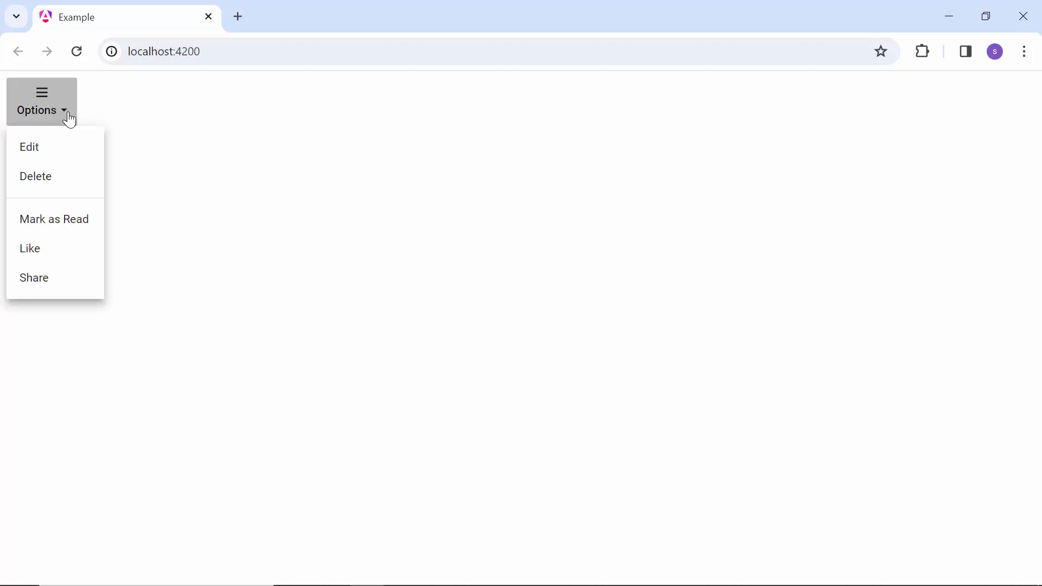
- Close and reopen the Options item list to confirm Edit, Delete, Mark as Read, Like, Share
click(38, 102)
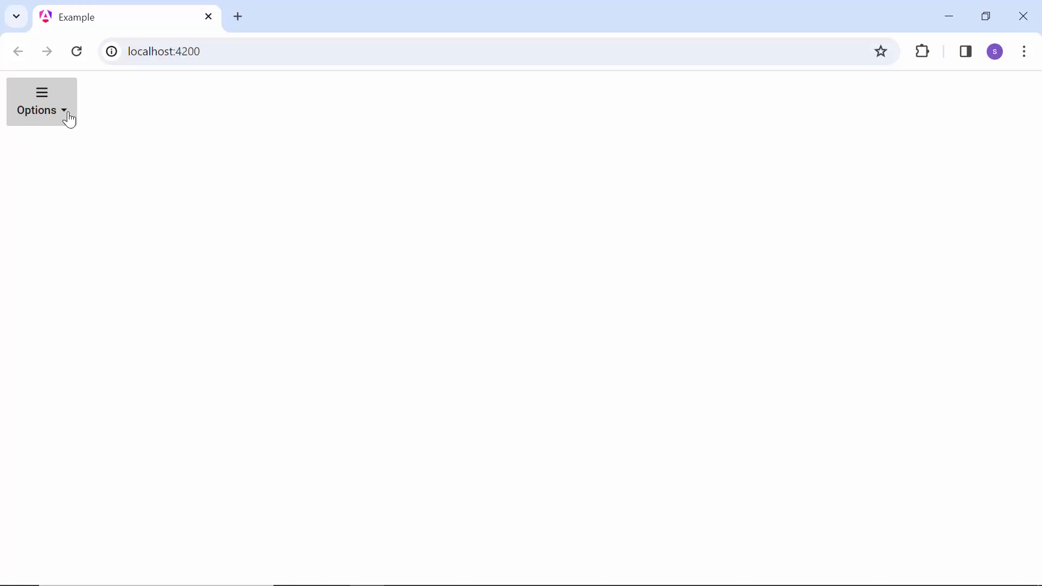
mouse_move(99, 193)
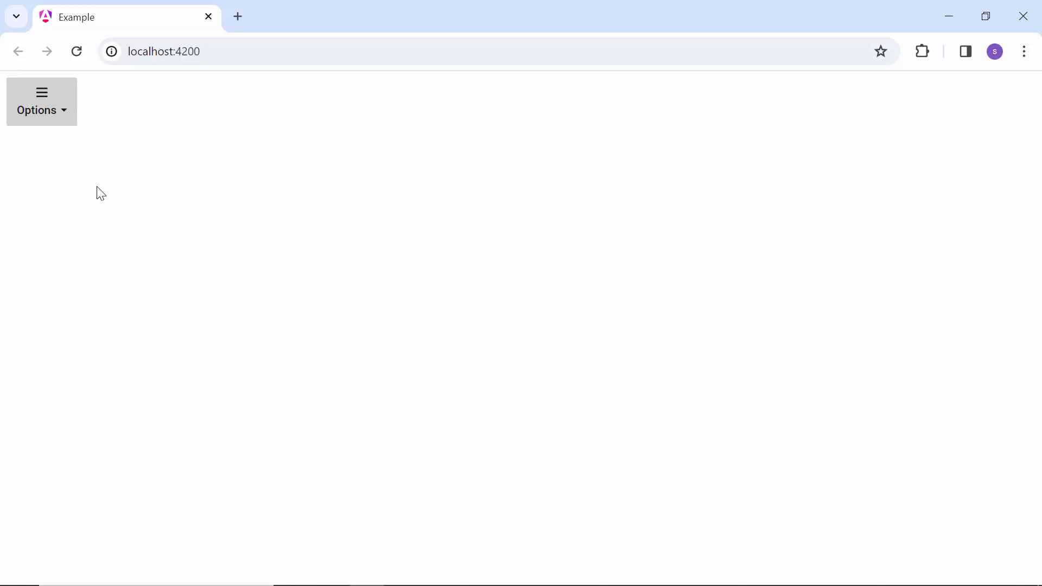
click(40, 102)
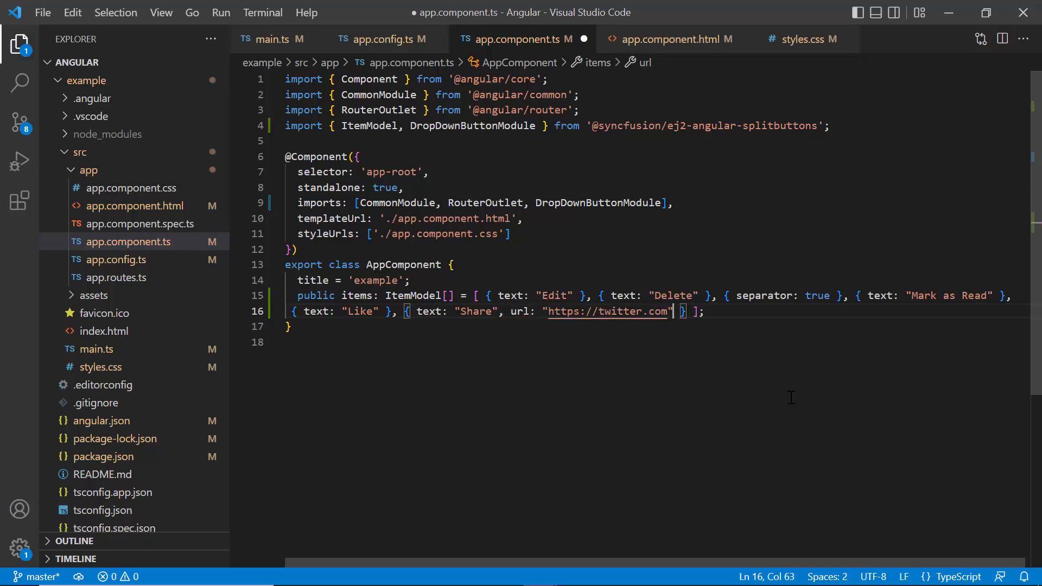
- Save the Share item's twitter.com url and select iconPosition in app.component.html
key(ctrl+s)
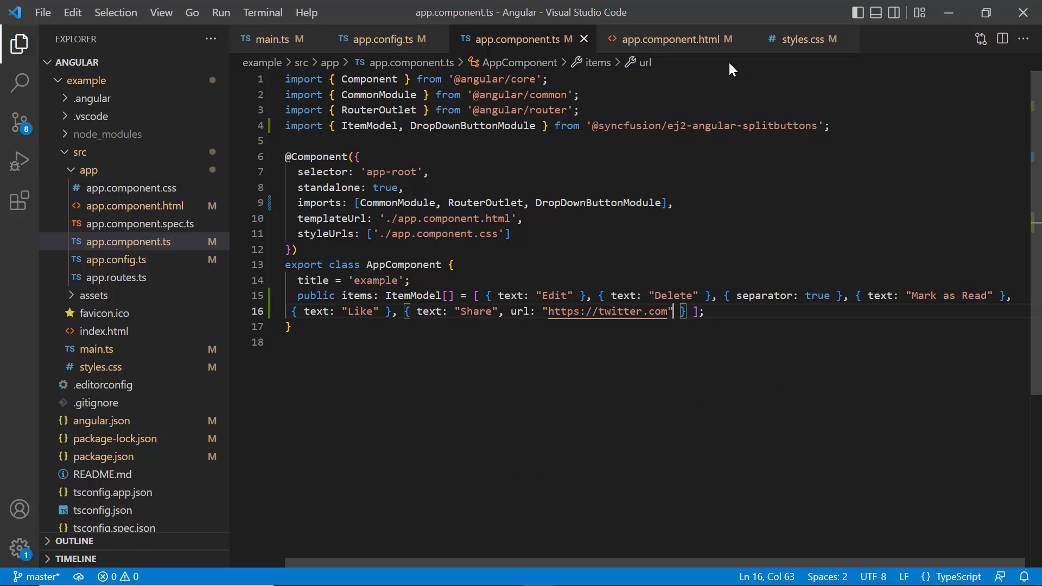
click(668, 38)
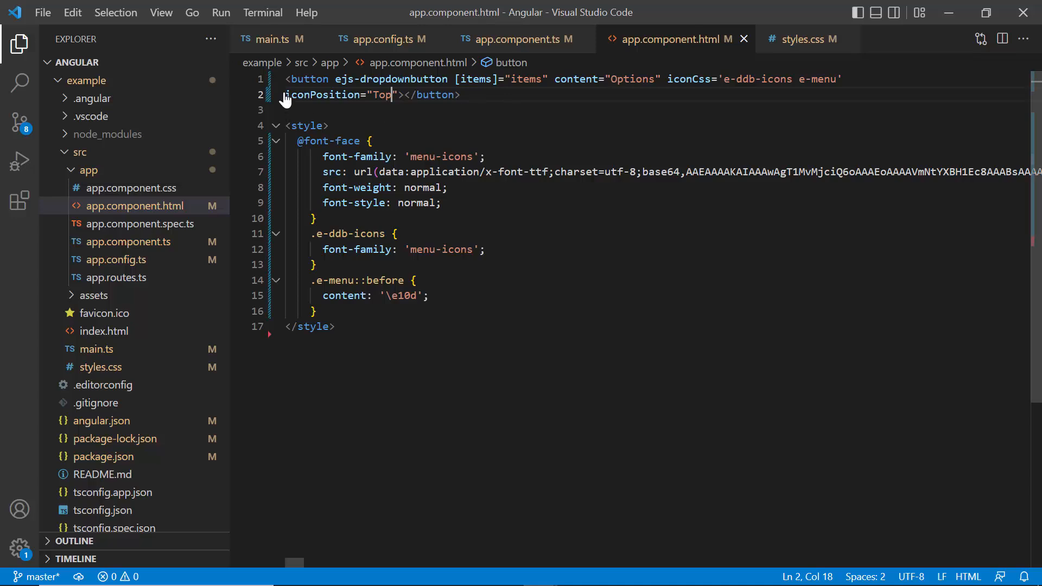
drag(284, 94, 398, 94)
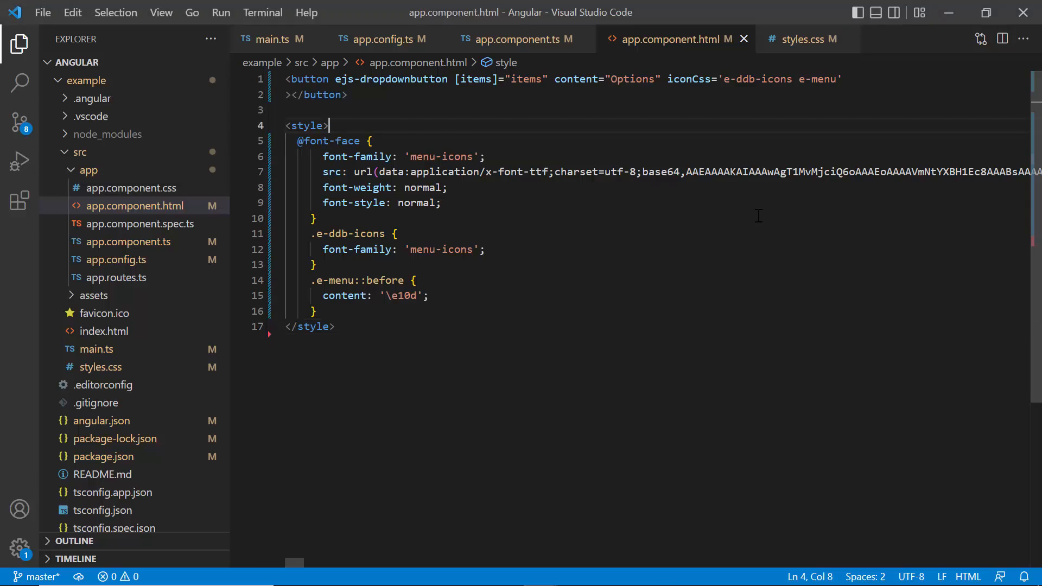
- Replace iconPosition with a .custom-popup-items li float, 20px, oblique rule and matching cssClass
text(.custom-popup)
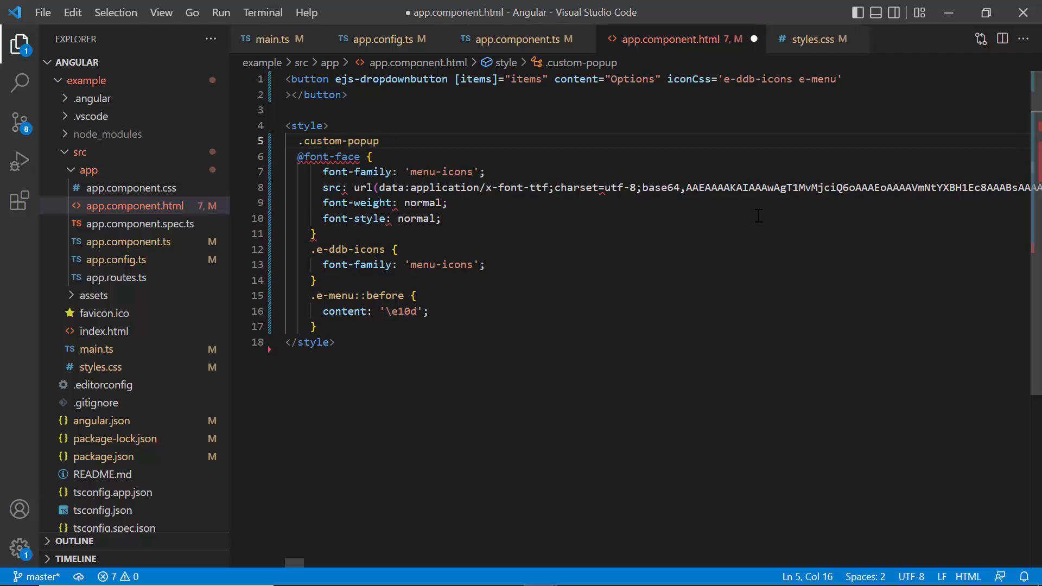
text(-items li)
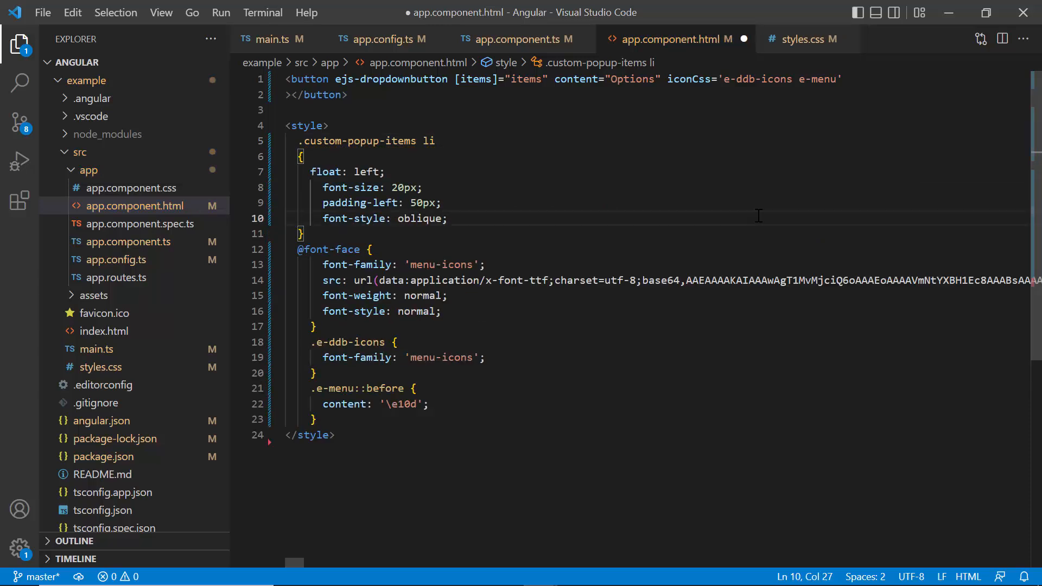
text(cssClass = "custom-popup-items l)
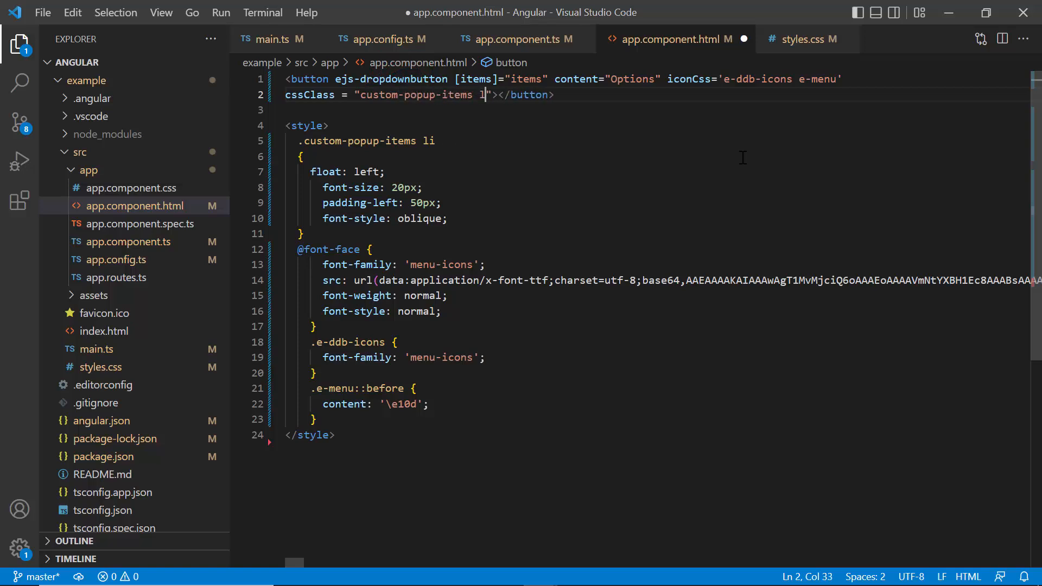
text(i)
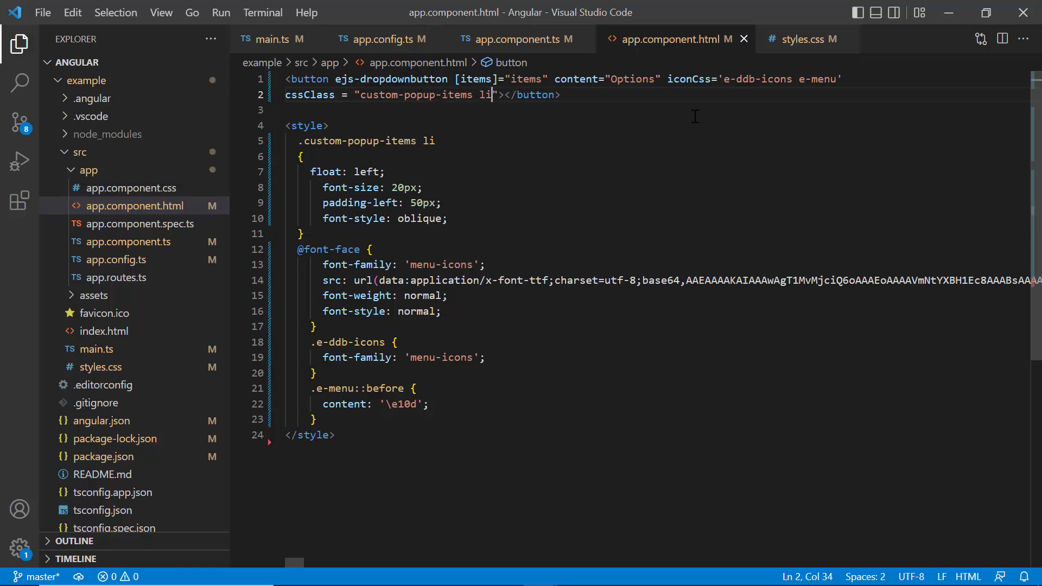
click(518, 39)
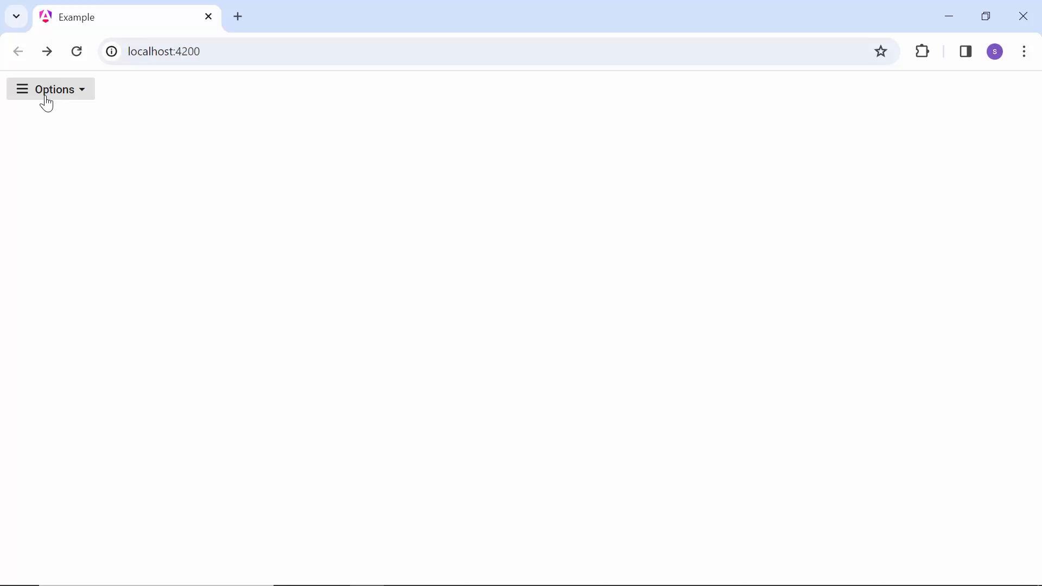
- Open the Options item list in Chrome to view the restyled popup
click(50, 89)
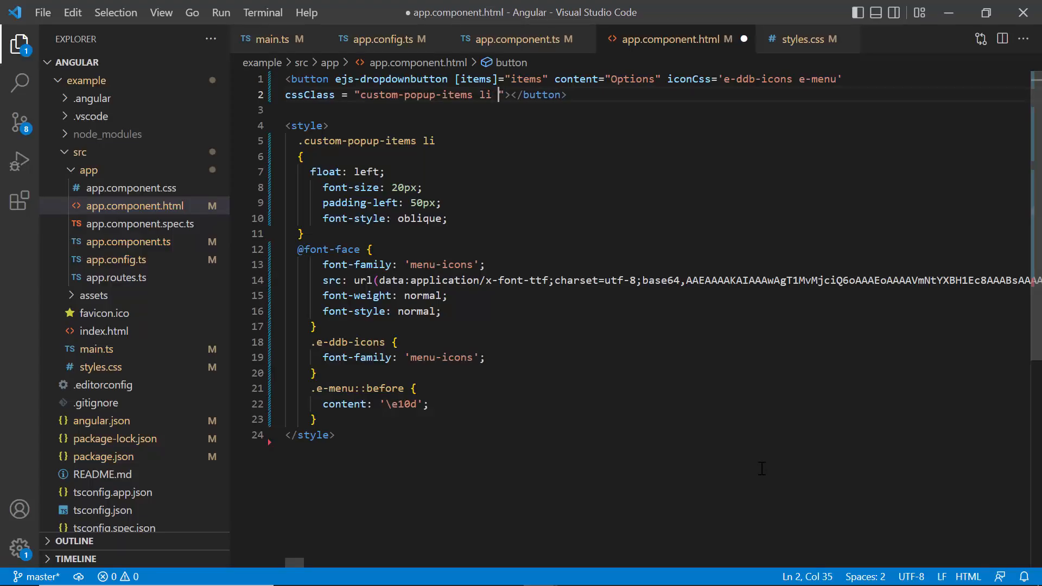
- Append e-caret-hide to cssClass and open the arrowless Options button in Chrome
text(e-caret)
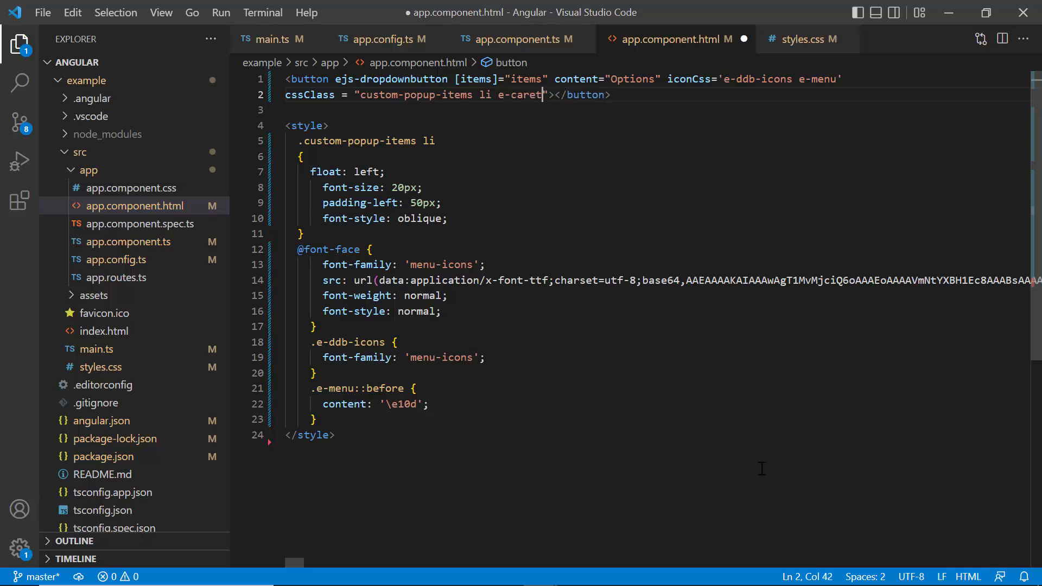
text(-hide)
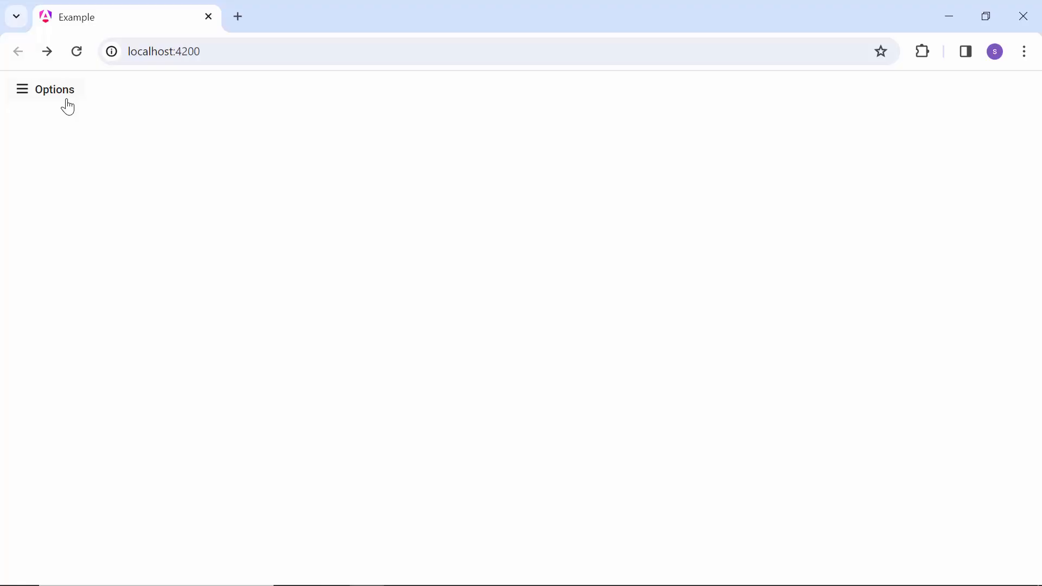
click(45, 89)
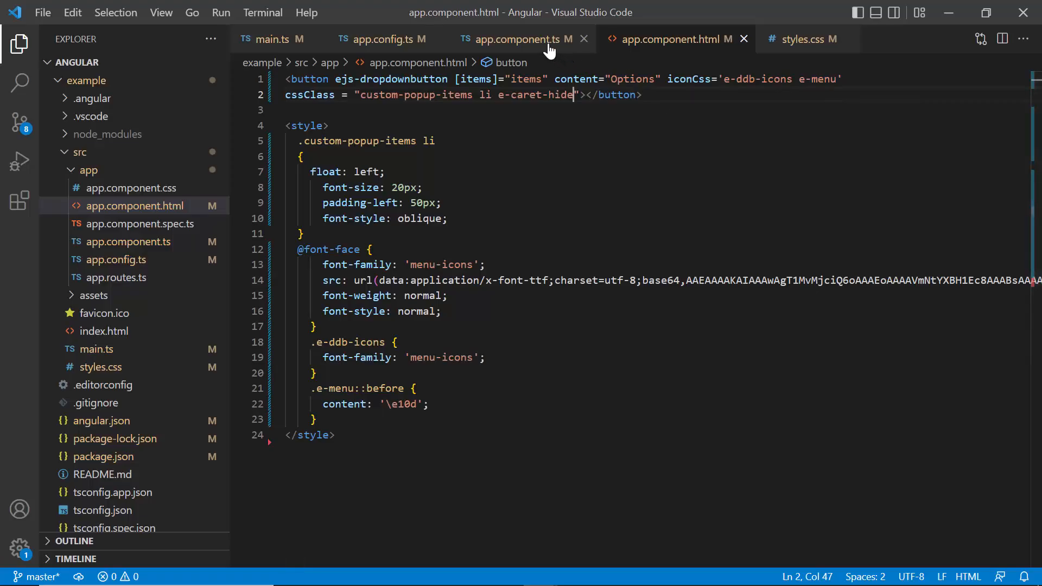
- Add disabled: true to the Delete item in app.component.ts
click(521, 39)
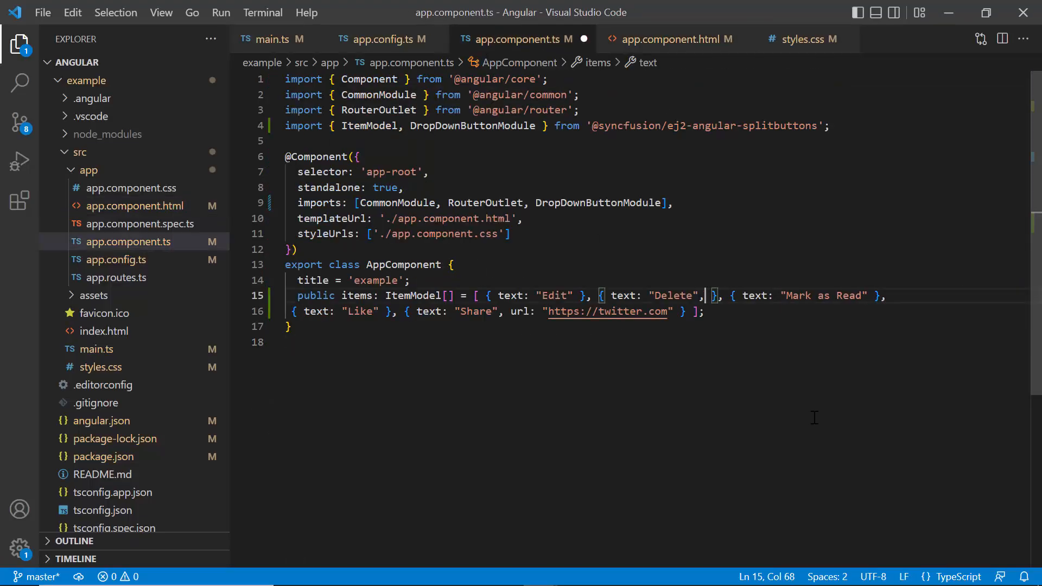
text(disabl)
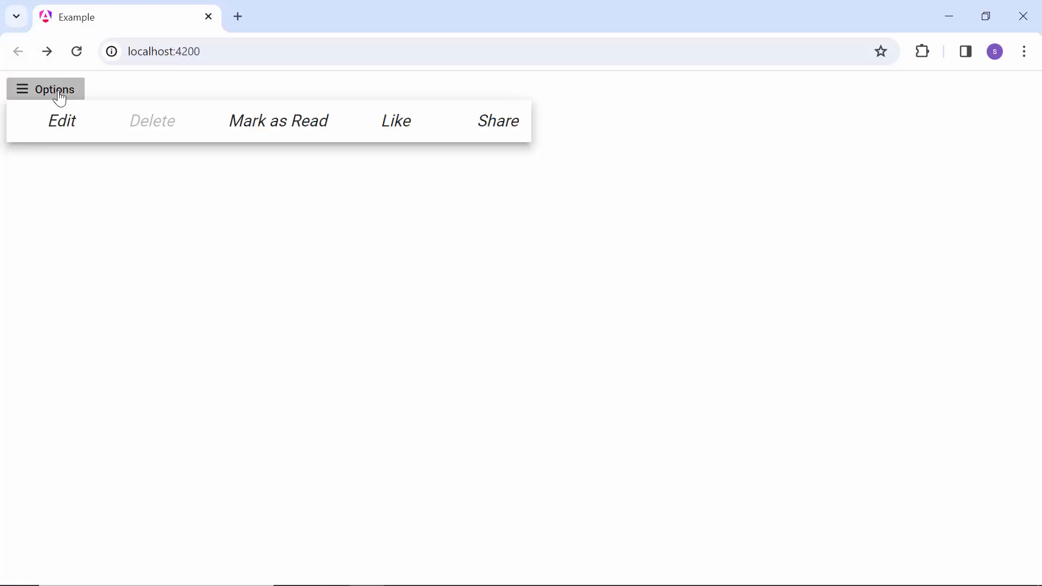
mouse_move(160, 138)
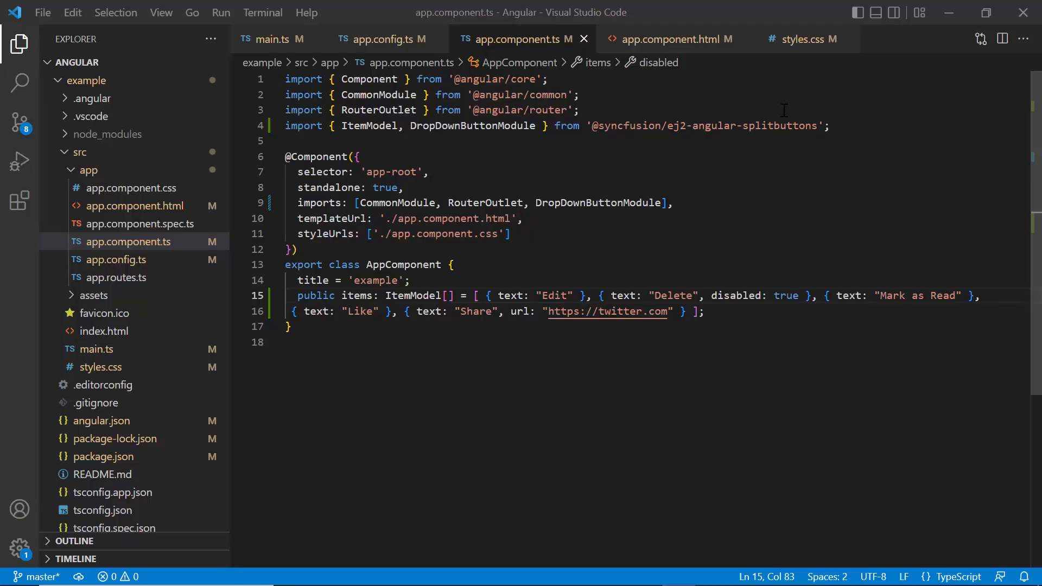
- Add a disabled attribute after cssClass on the ejs-dropdownbutton in app.component.html
click(673, 39)
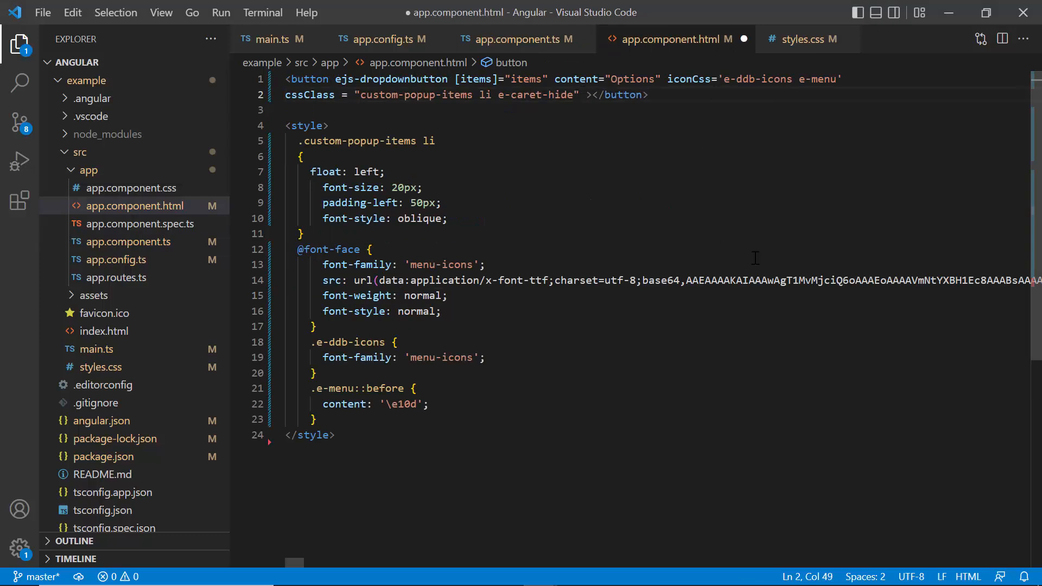
text(disable)
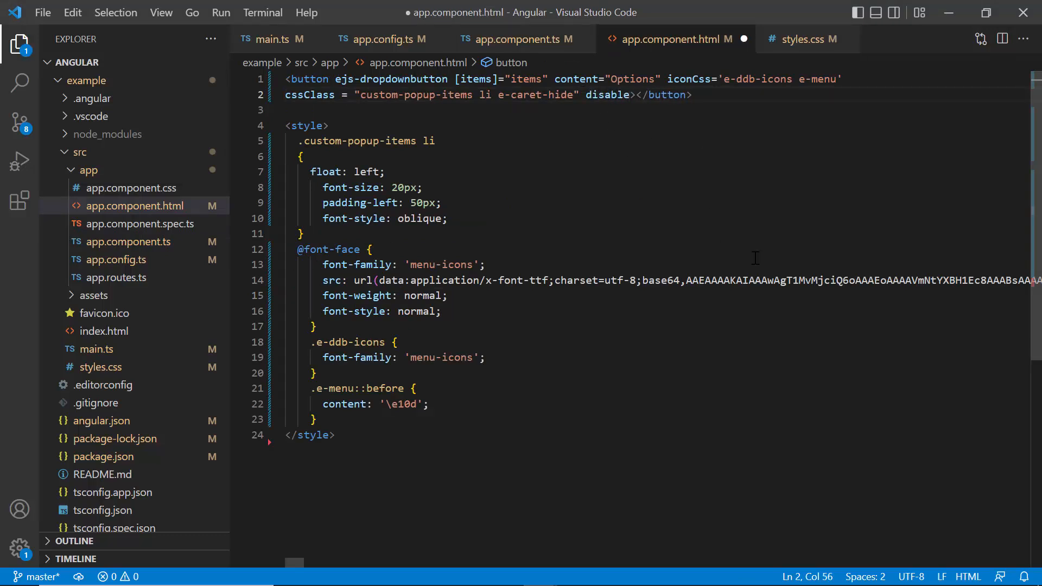